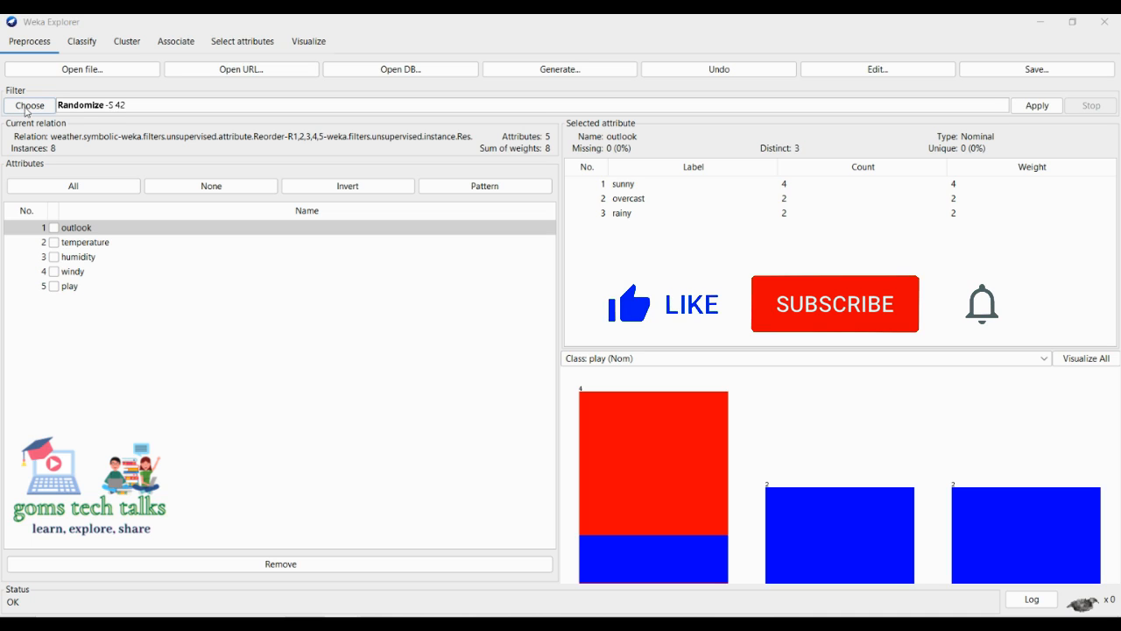
Run RandomTree for play on the training set, classifying all 8 instances correctly, then return to Preprocess
left_click(834, 303)
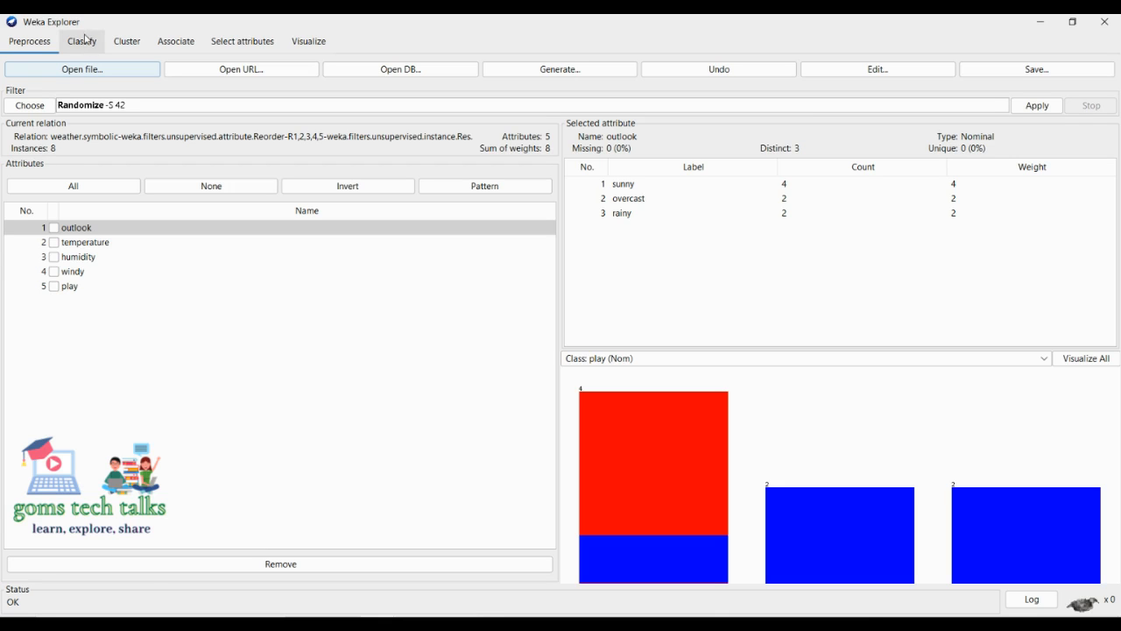
left_click(81, 42)
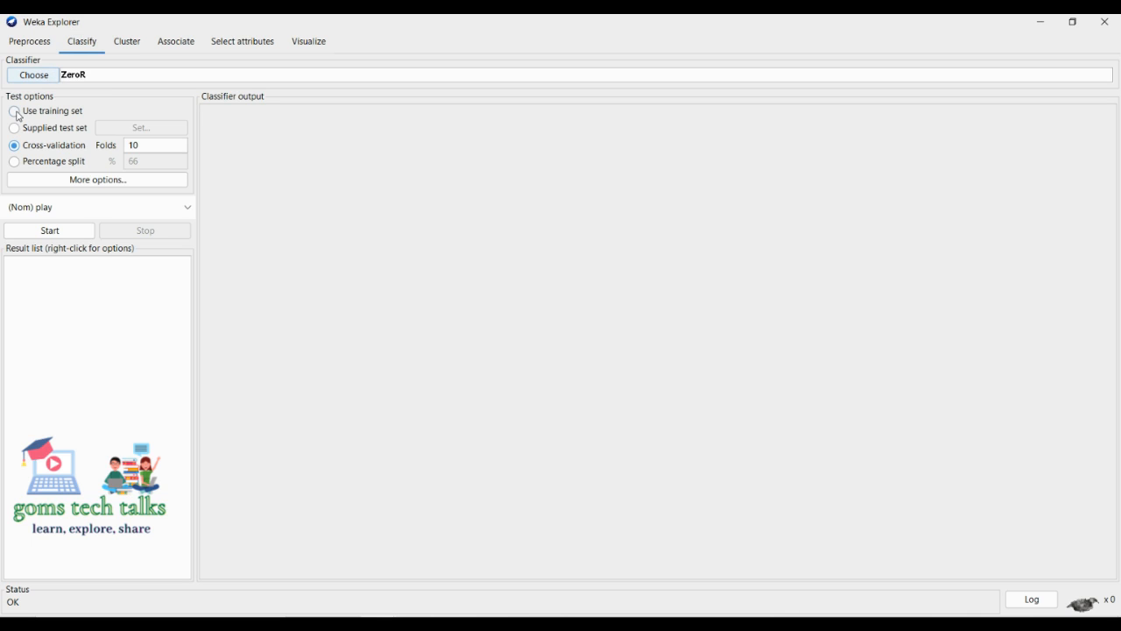
left_click(14, 110)
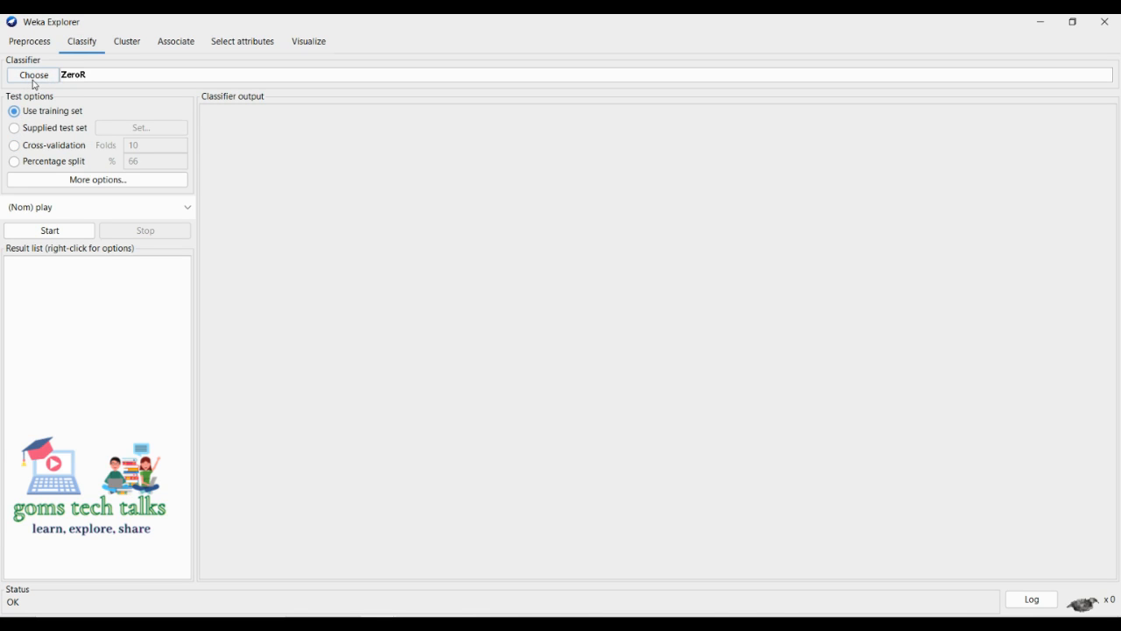
left_click(33, 74)
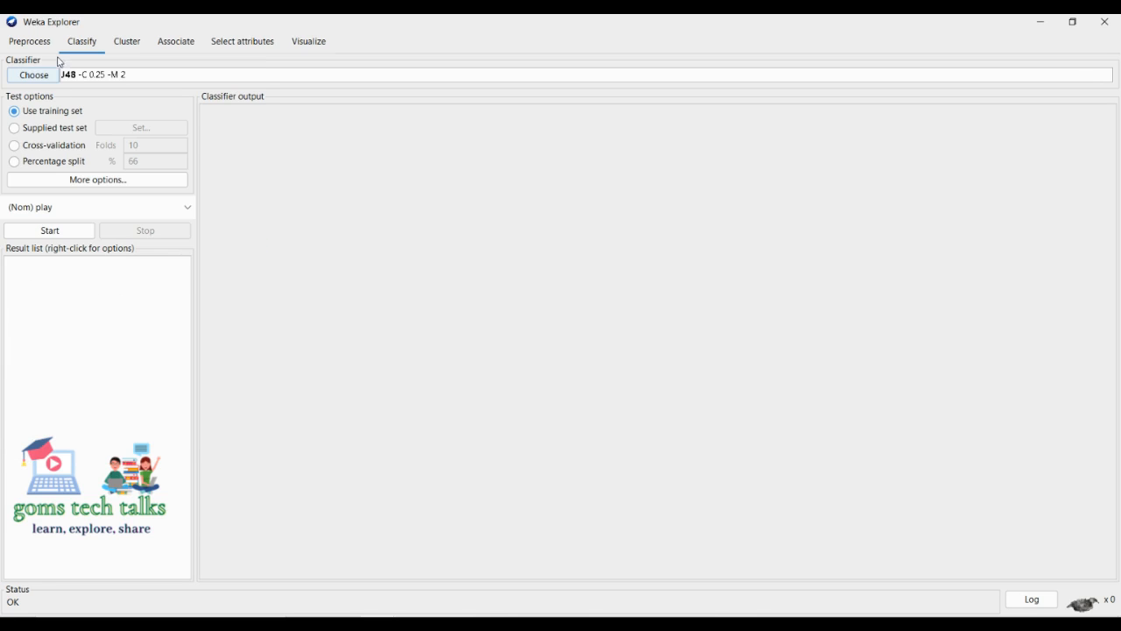
left_click(33, 75)
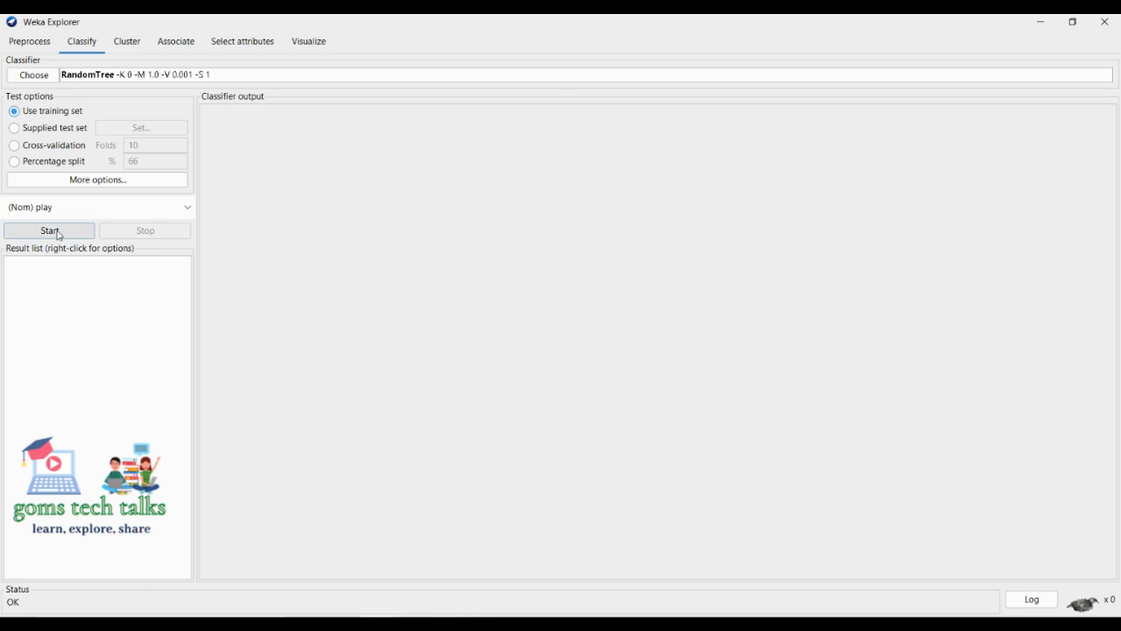
left_click(48, 229)
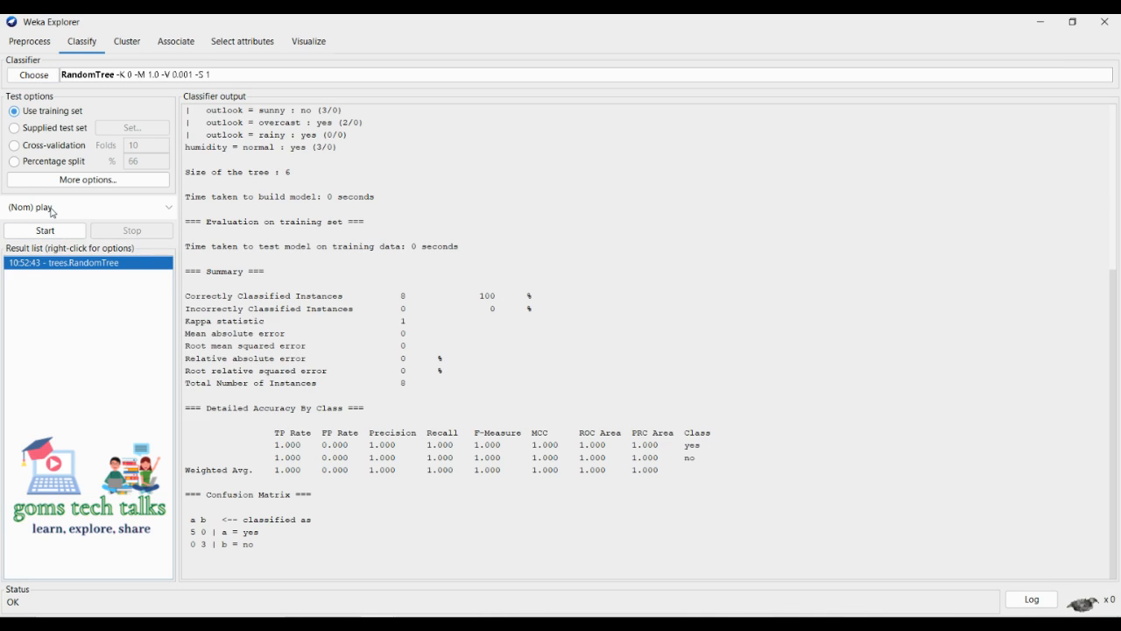
mouse_move(50, 210)
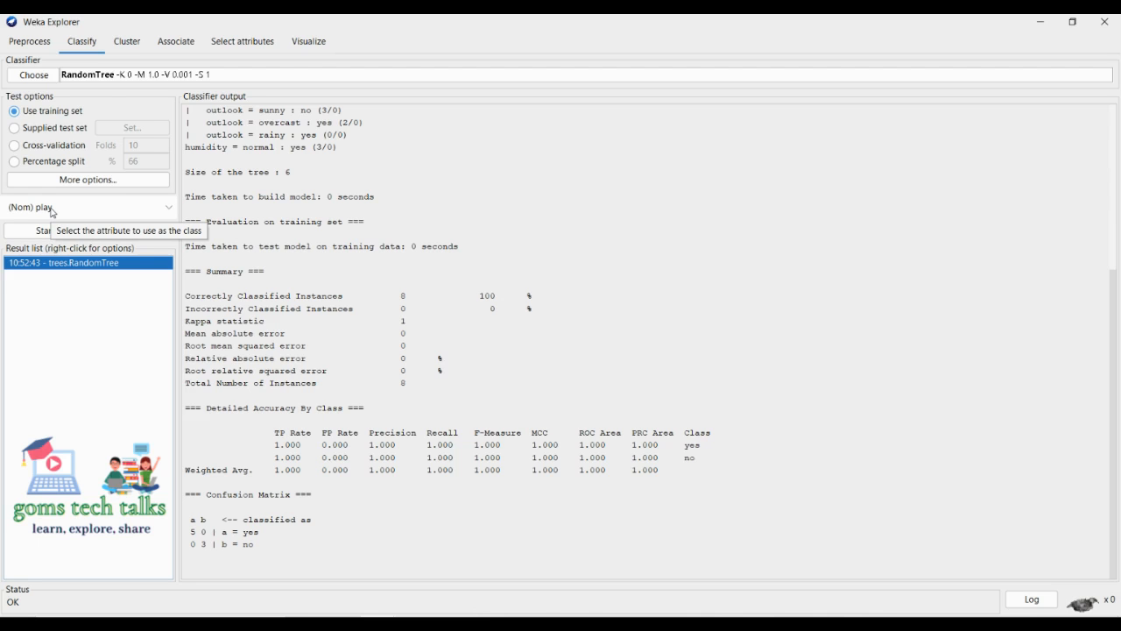
left_click(29, 41)
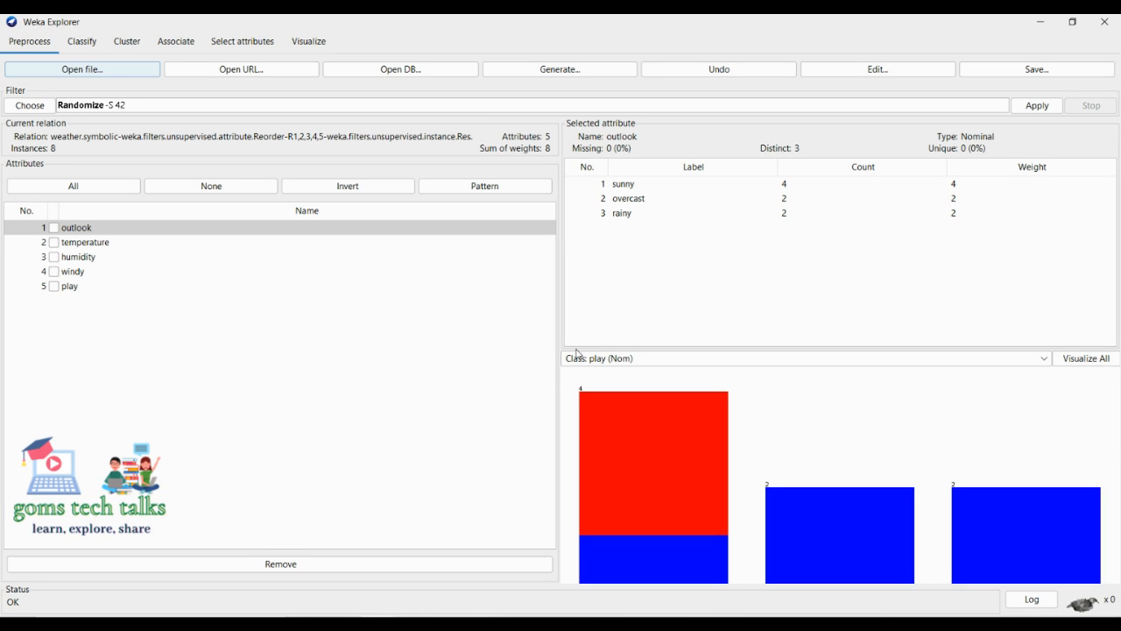
mouse_move(555, 342)
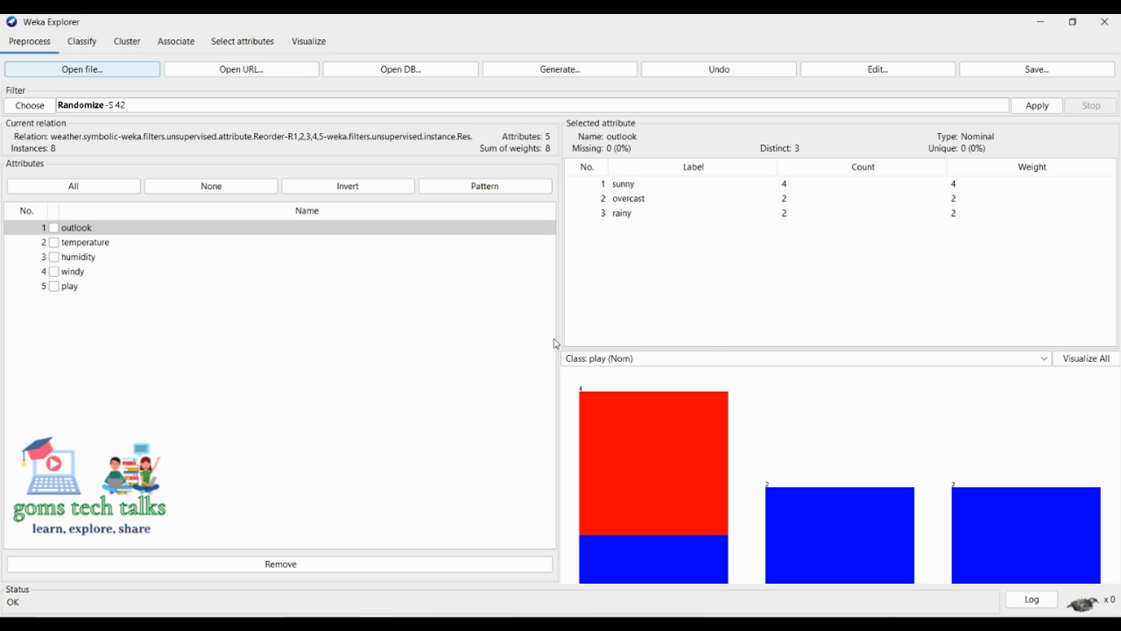
left_click(801, 359)
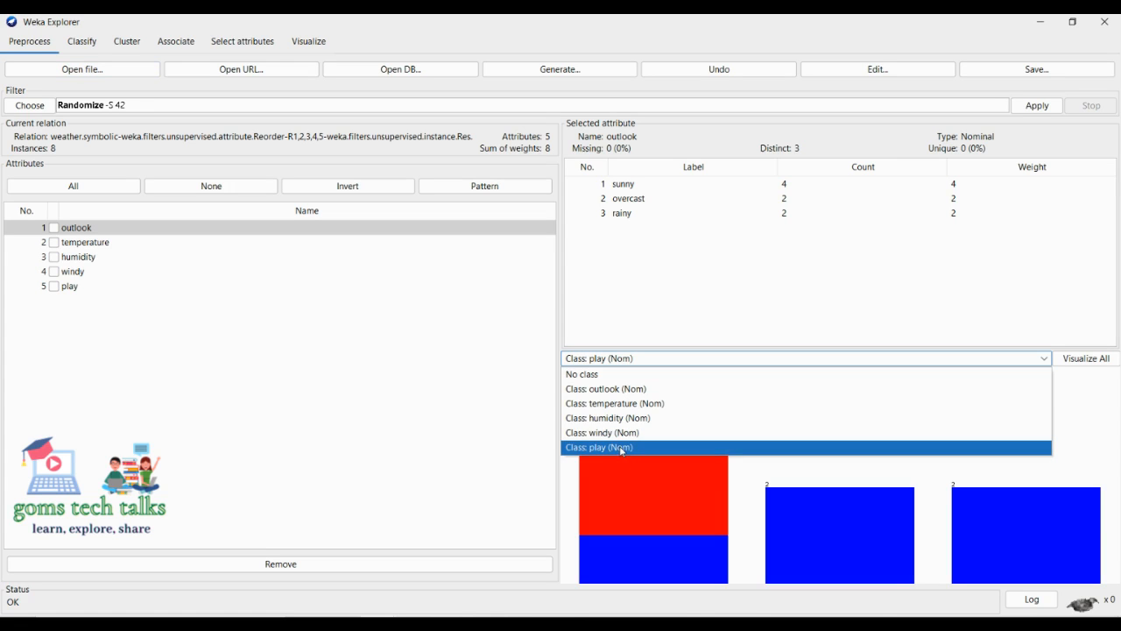
mouse_move(441, 453)
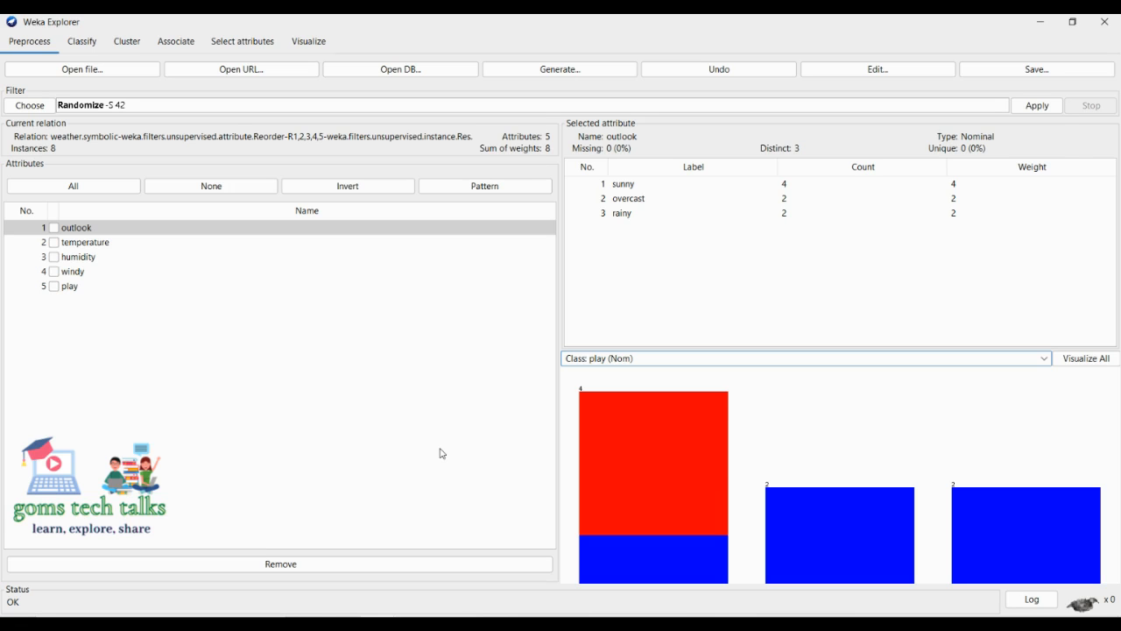
left_click(801, 357)
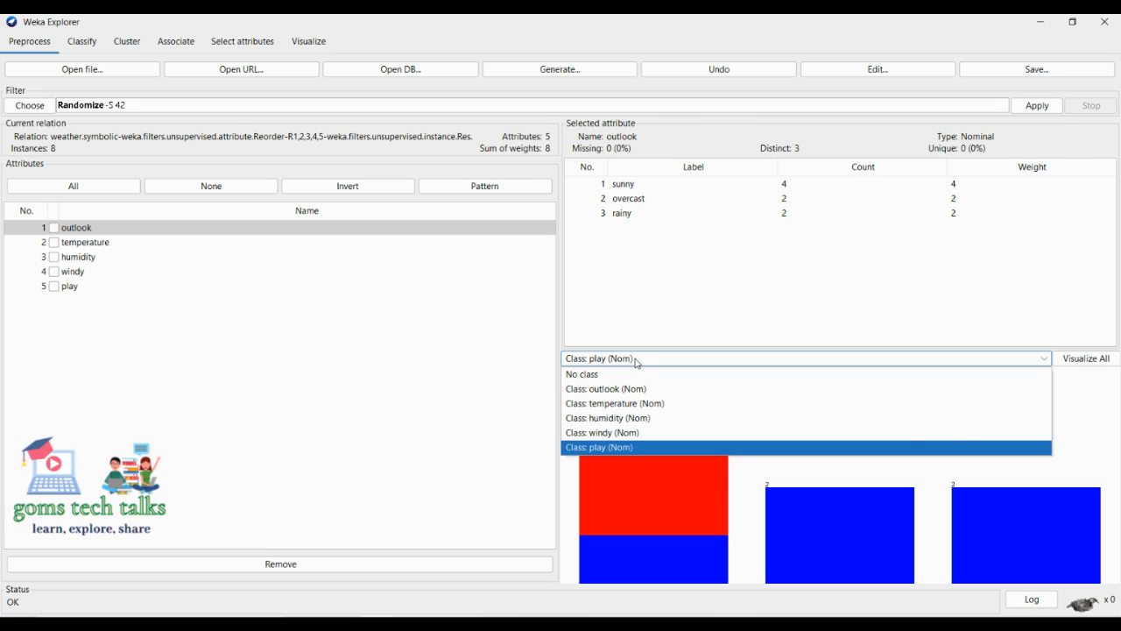
mouse_move(606, 374)
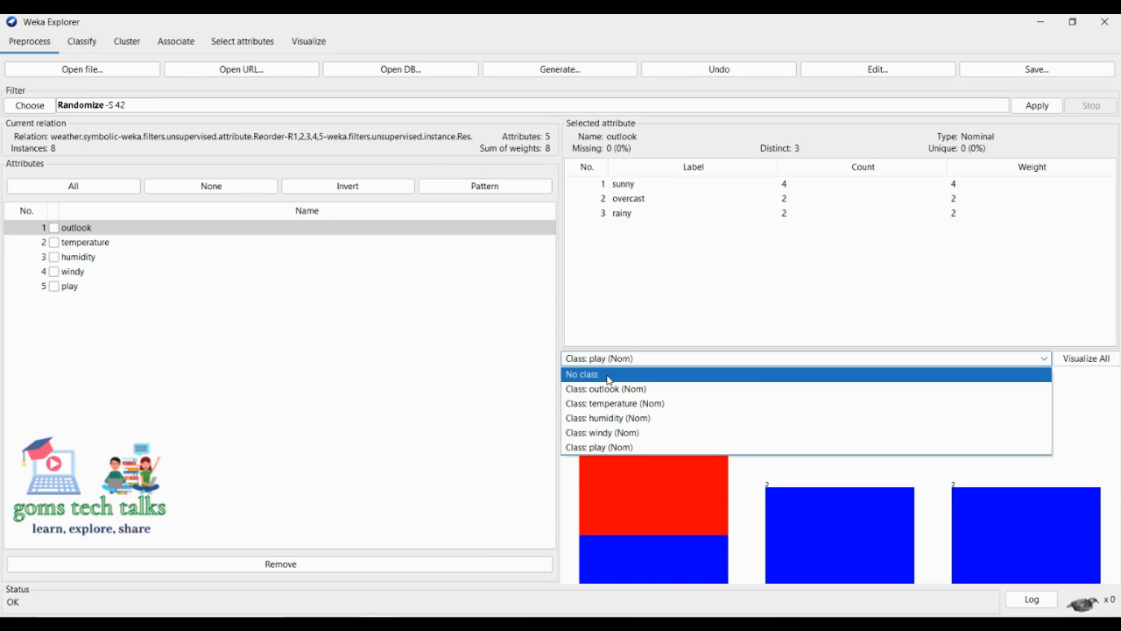
left_click(598, 447)
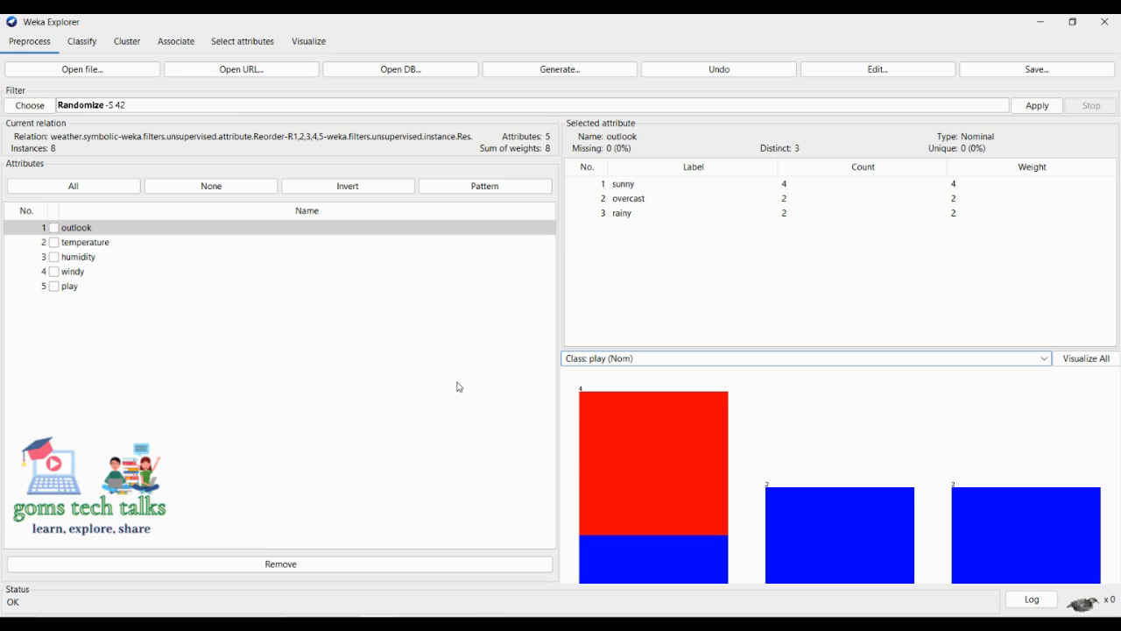
Return to the Classify panel showing RandomTree's 100% accuracy on 8 instances
left_click(81, 41)
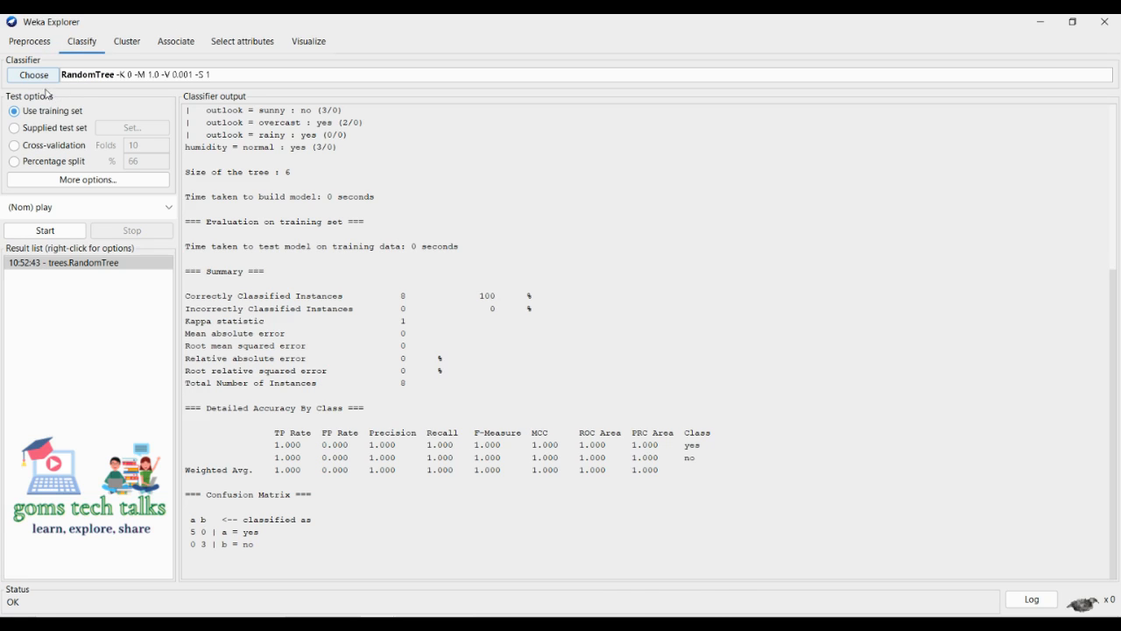
mouse_move(197, 103)
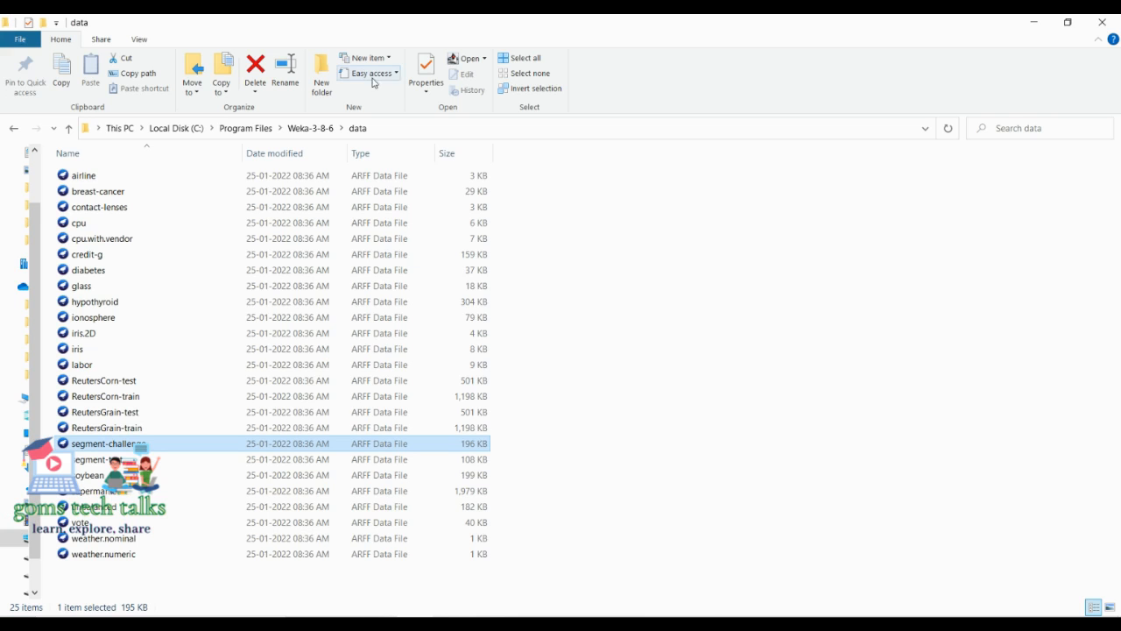
mouse_move(177, 128)
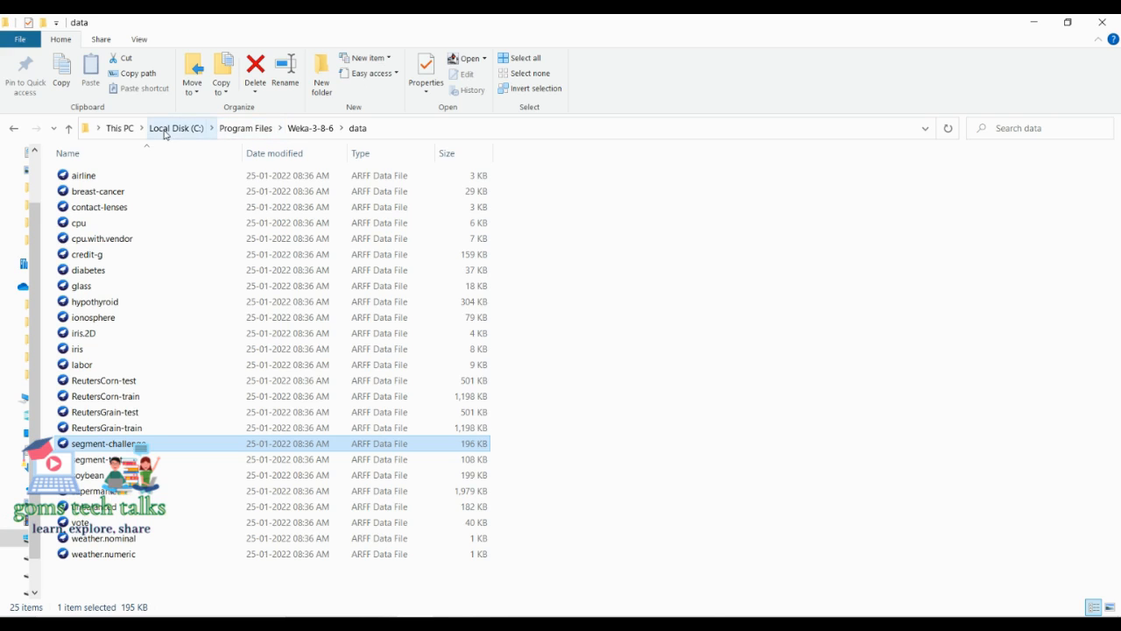
Browse to This PC > Documents > Weka and right-click the Weather test file
left_click(119, 128)
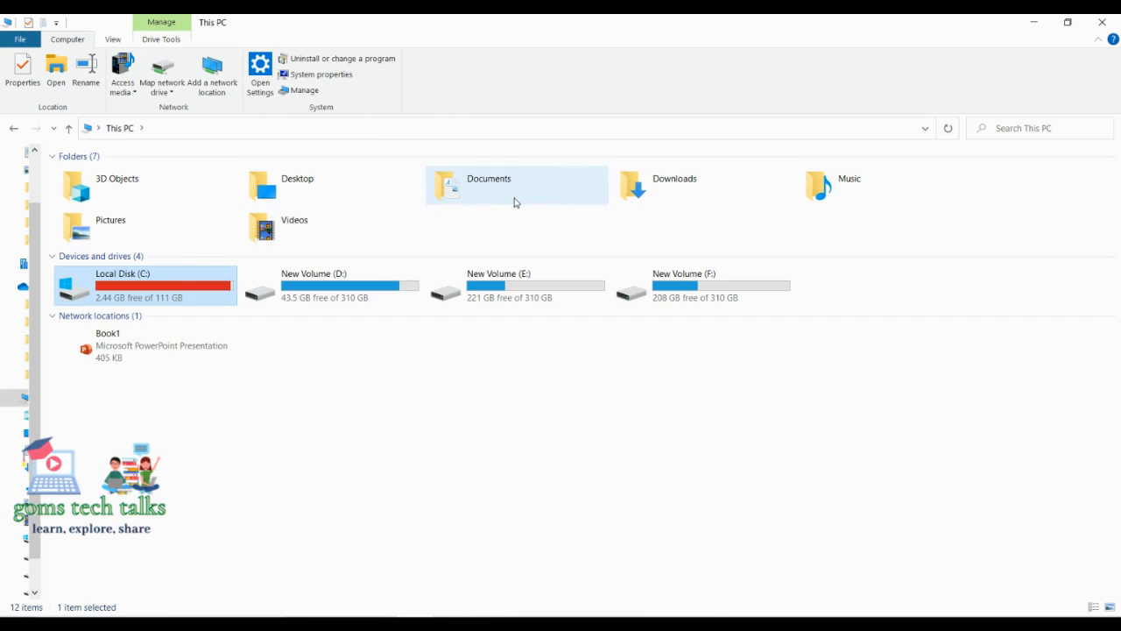
double_click(489, 184)
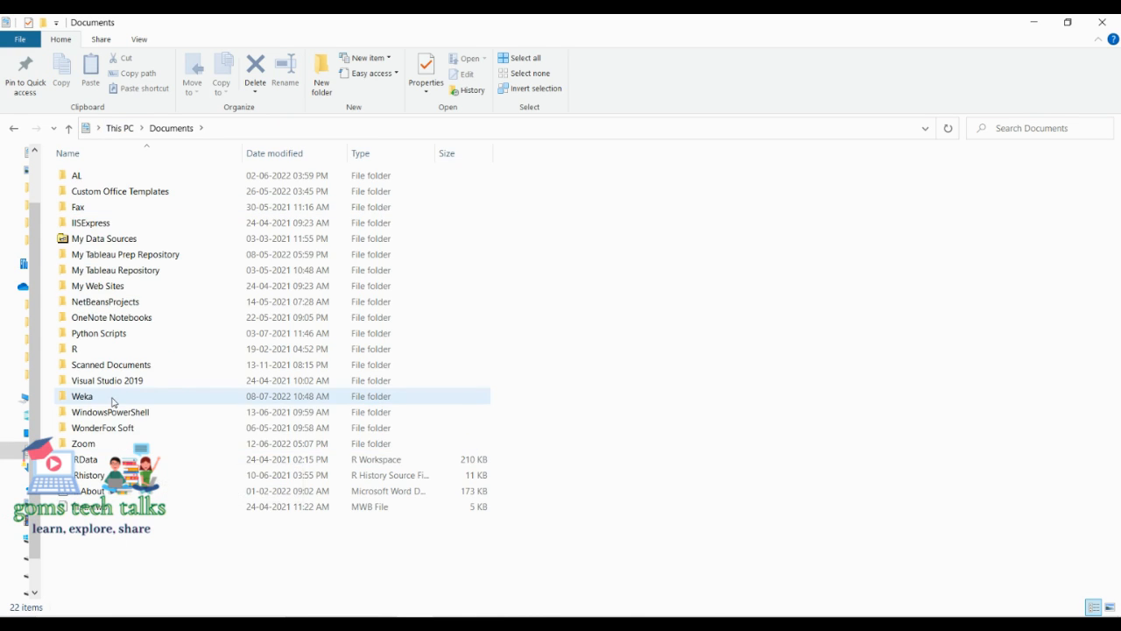
double_click(82, 396)
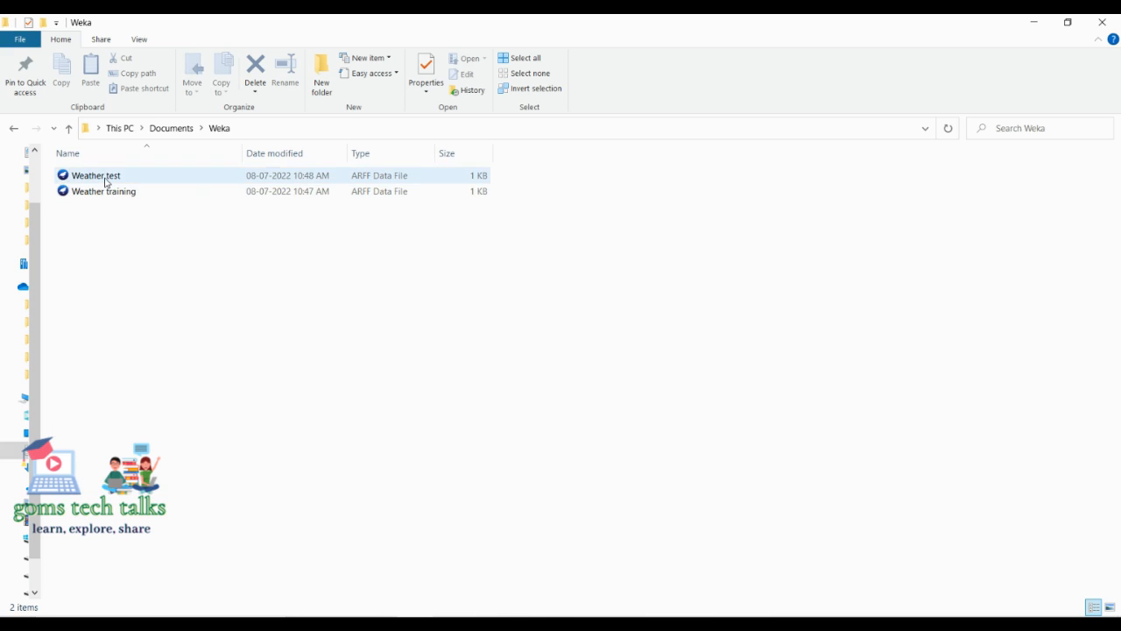
right_click(95, 175)
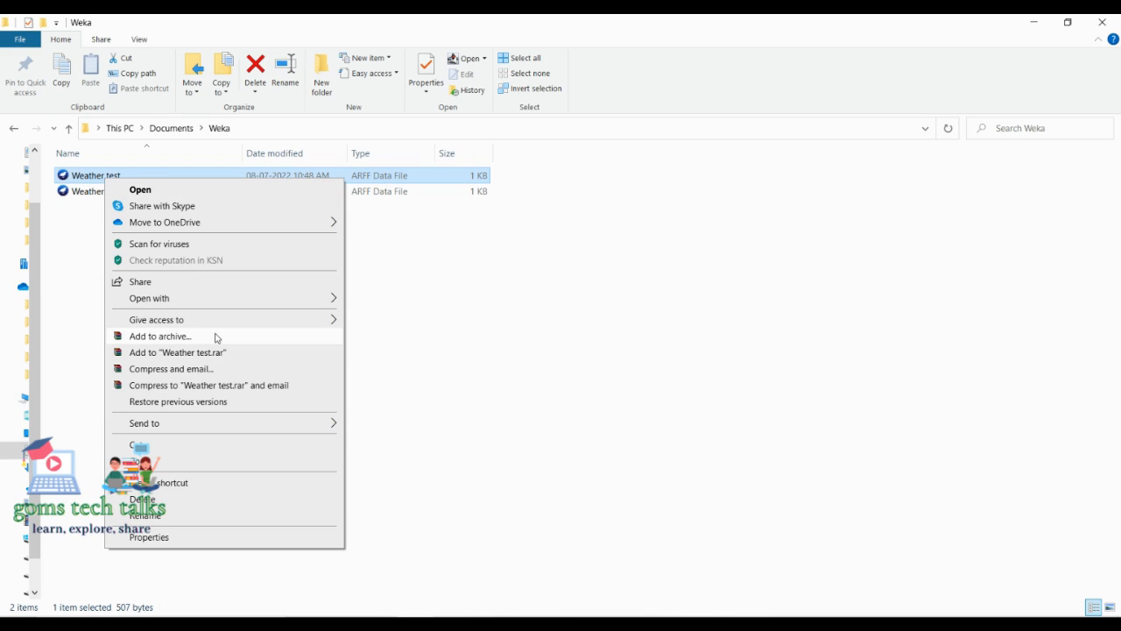
mouse_move(364, 308)
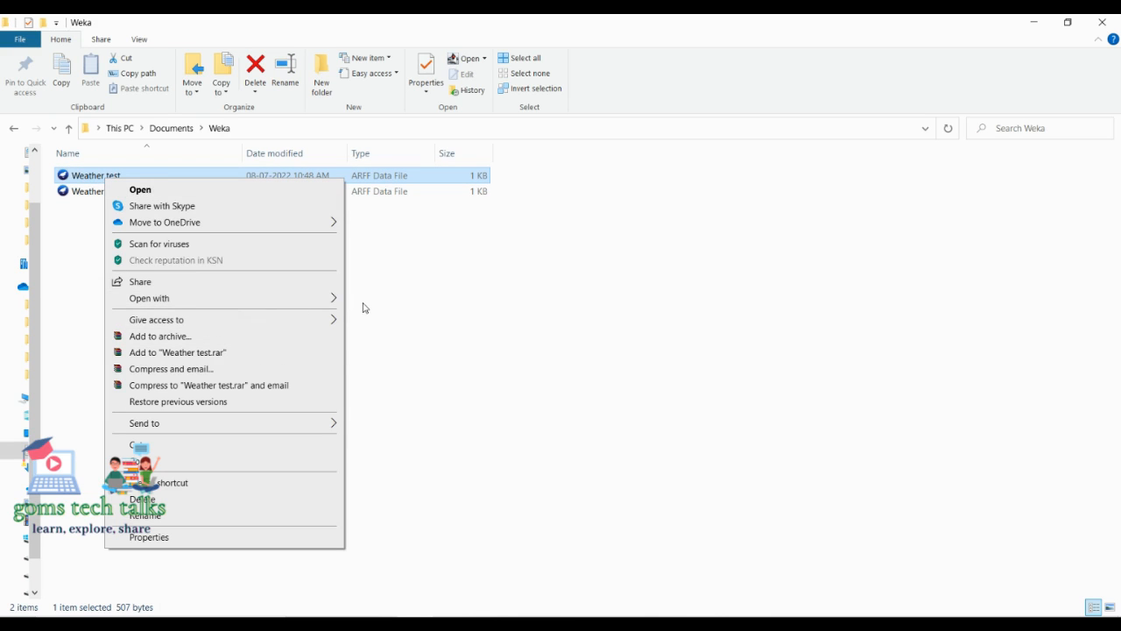
Open Weather test as text, replace each row's play value with '?', and save
left_click(140, 189)
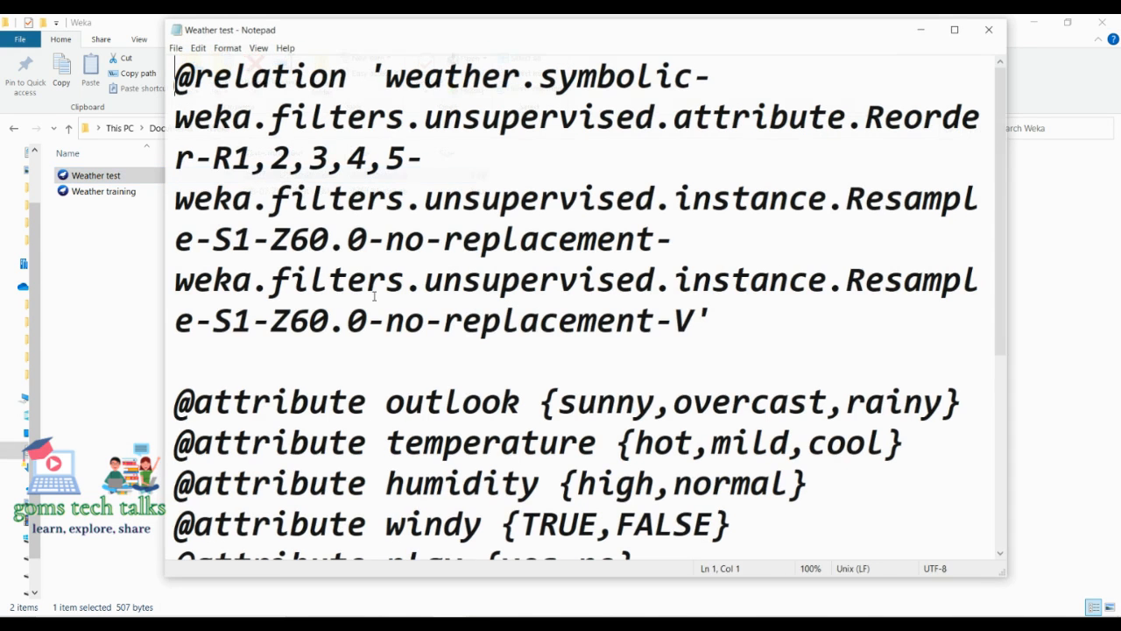
scroll("down", 3)
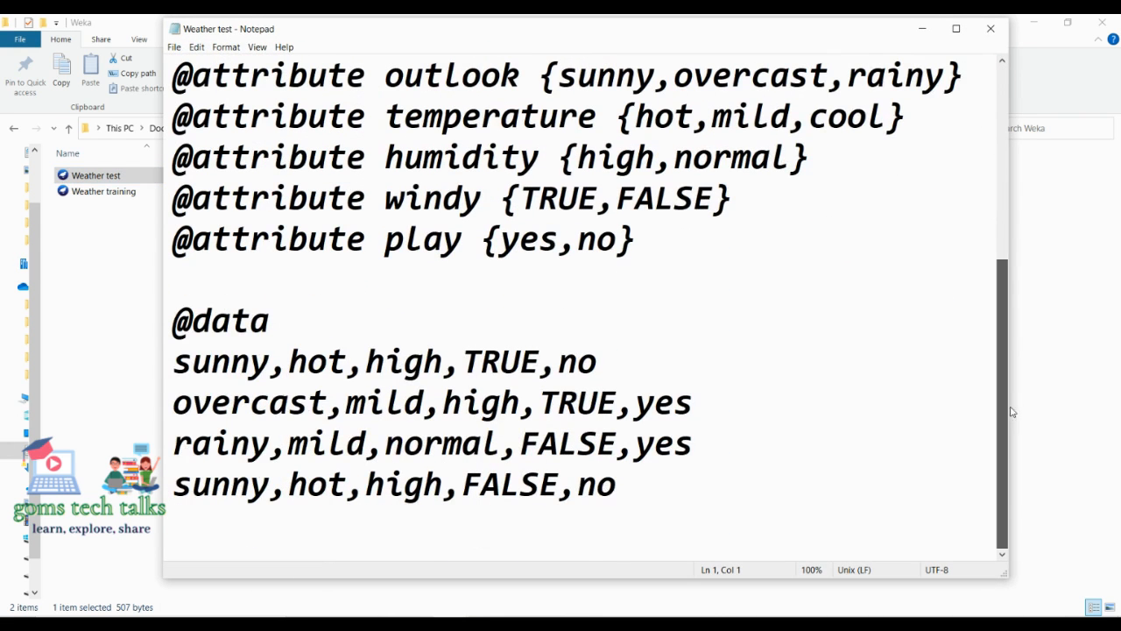
mouse_move(537, 331)
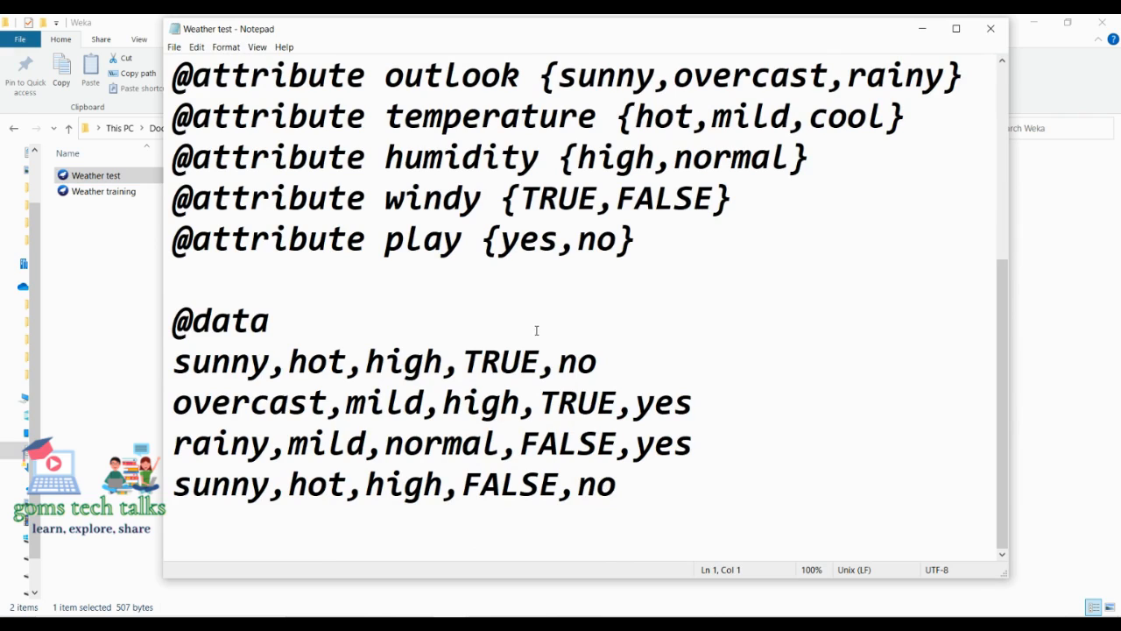
mouse_move(482, 330)
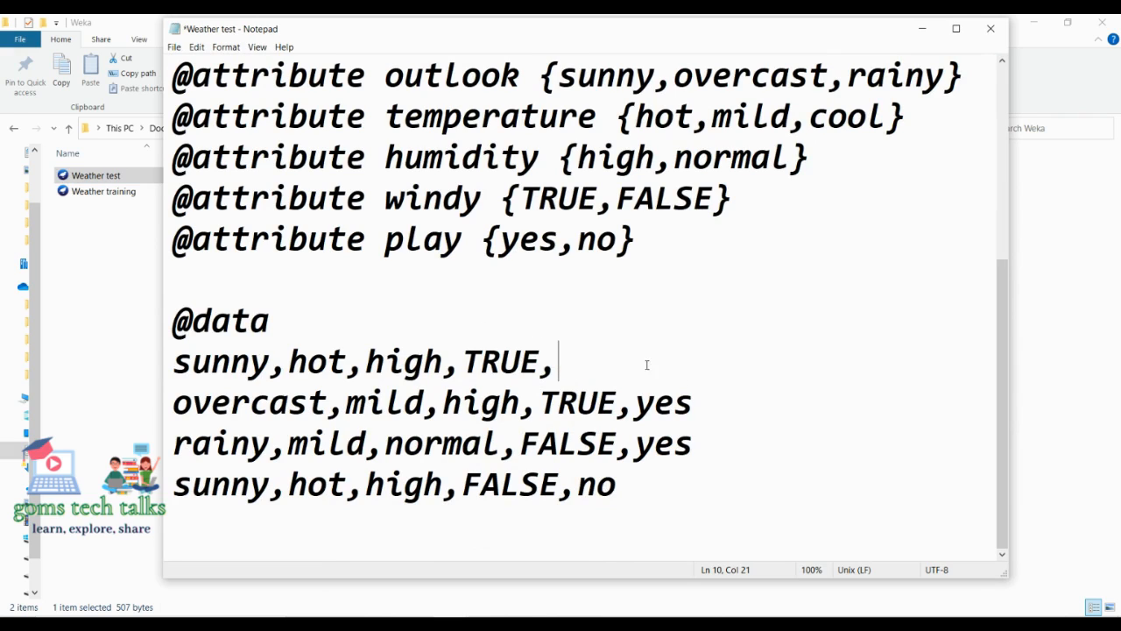
type("yes")
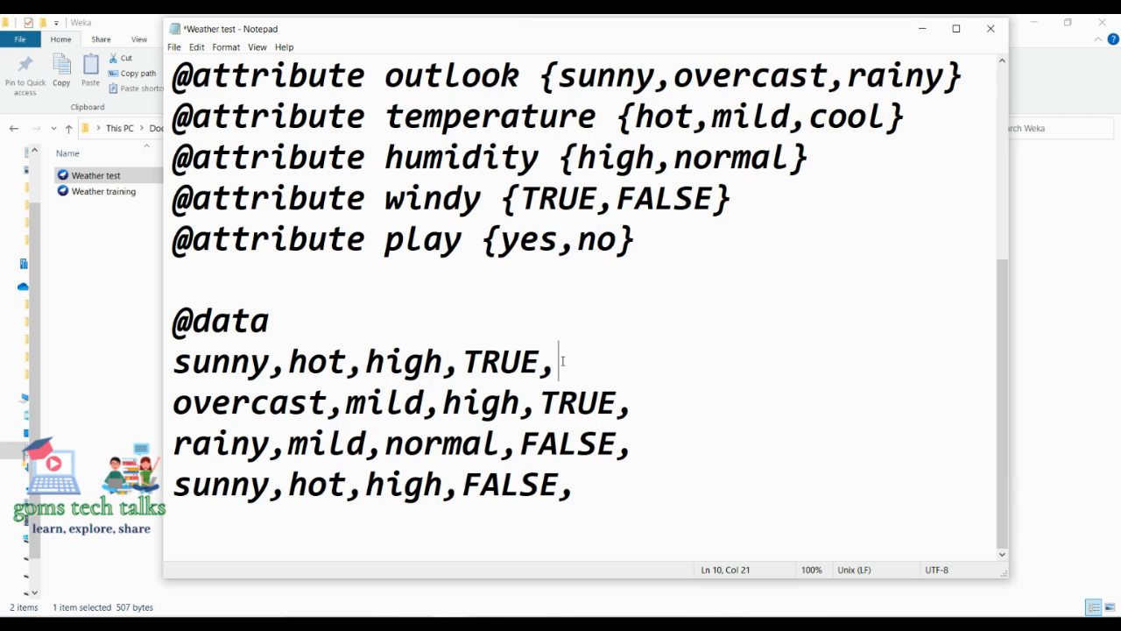
type("?")
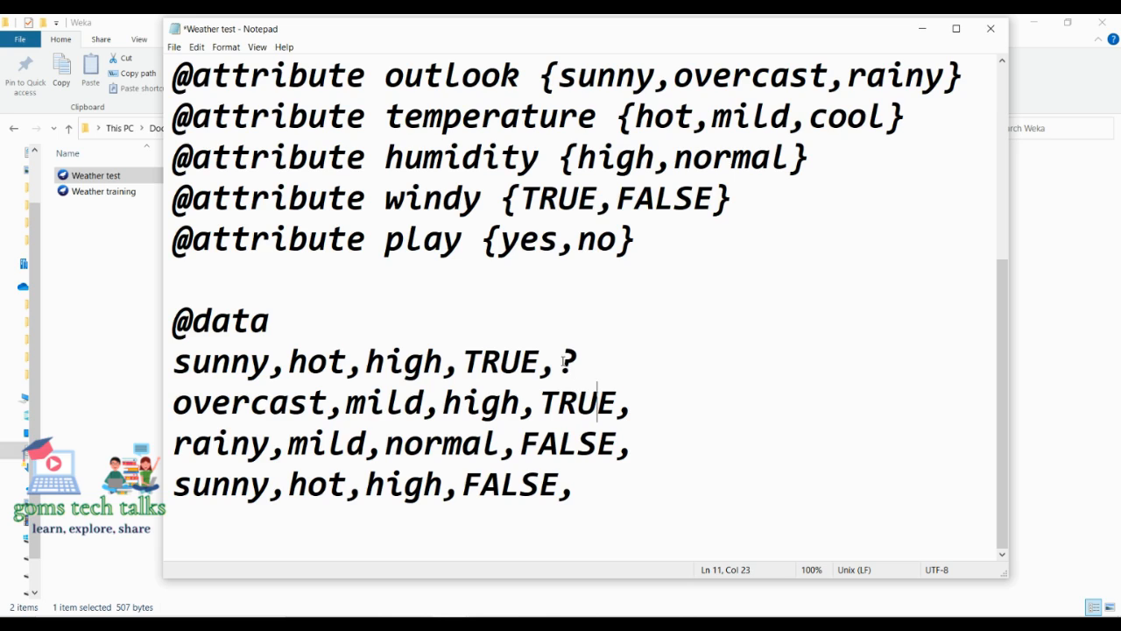
type("?")
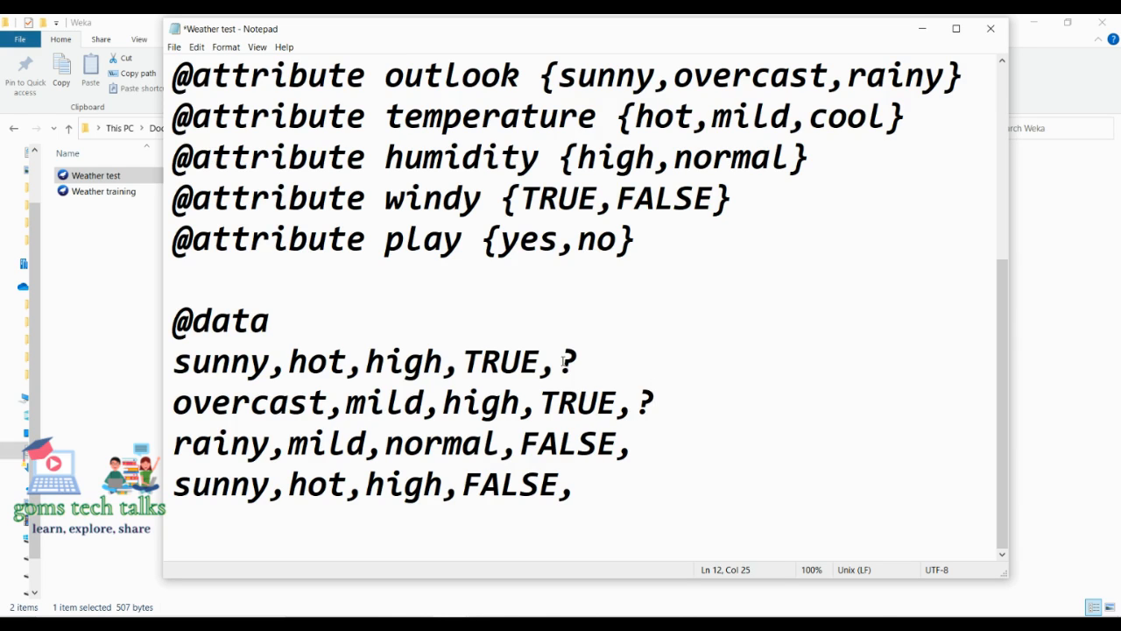
type("?")
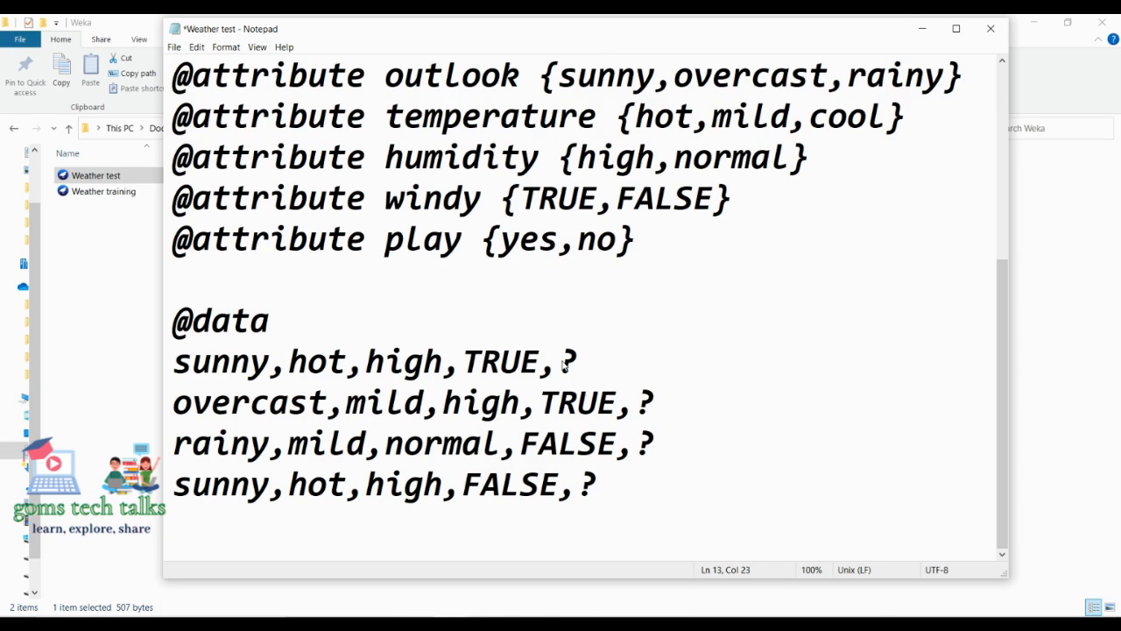
key("ctrl+s")
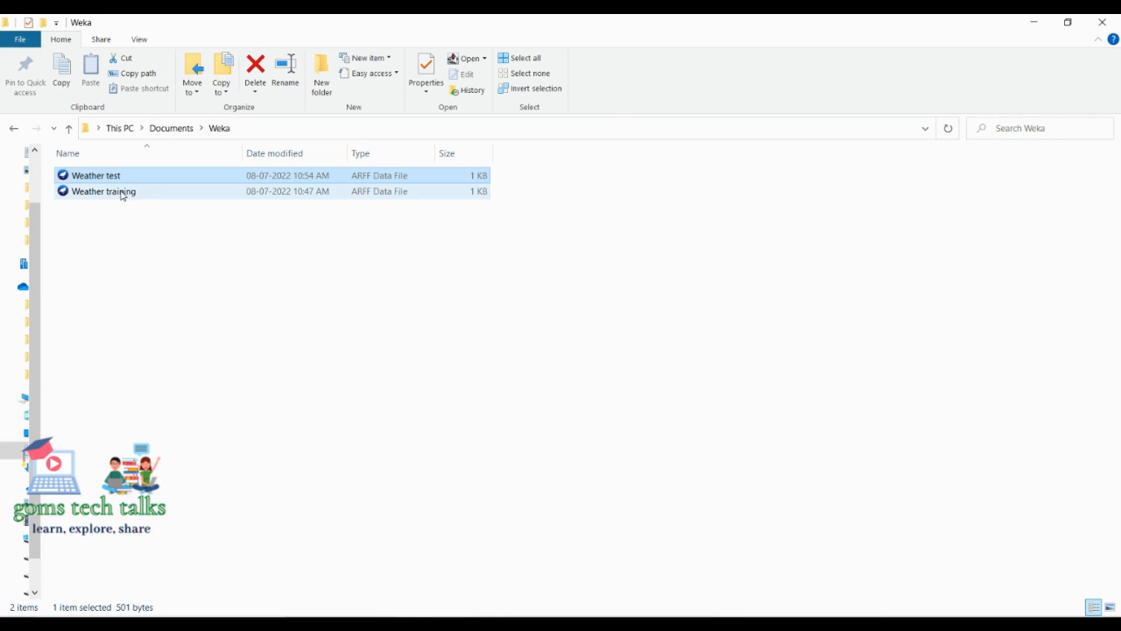
right_click(103, 190)
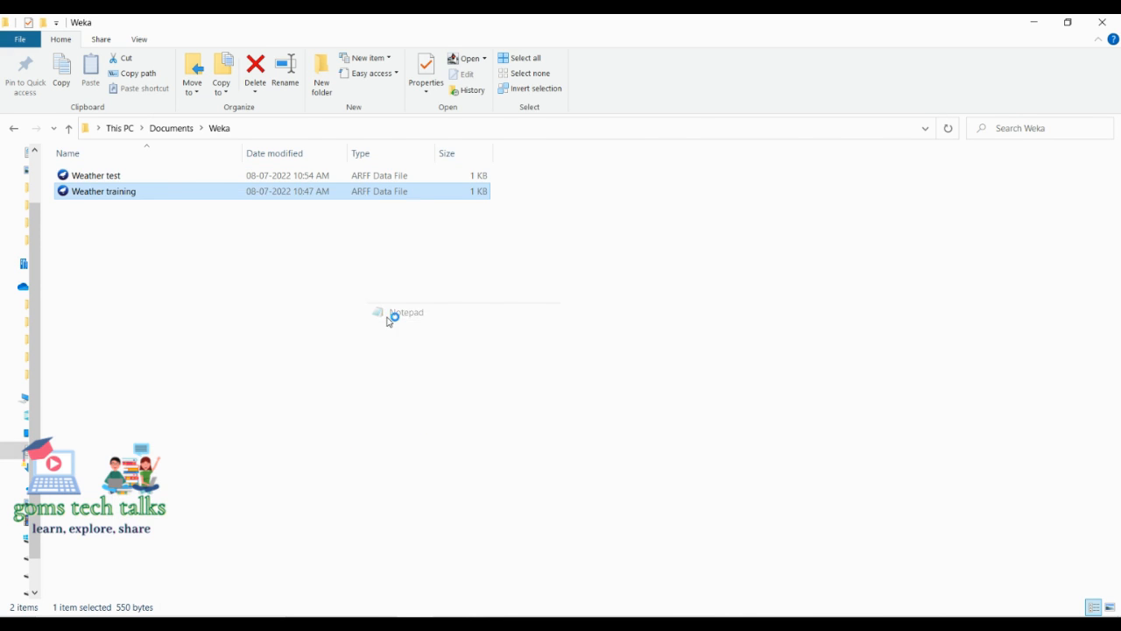
double_click(103, 191)
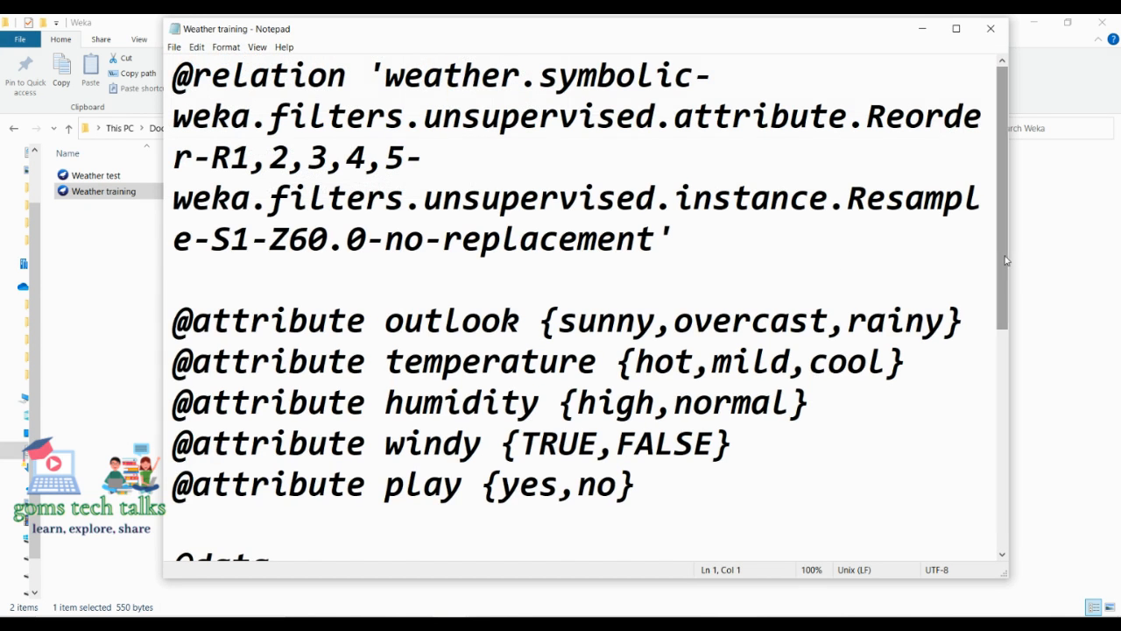
scroll("down", 3)
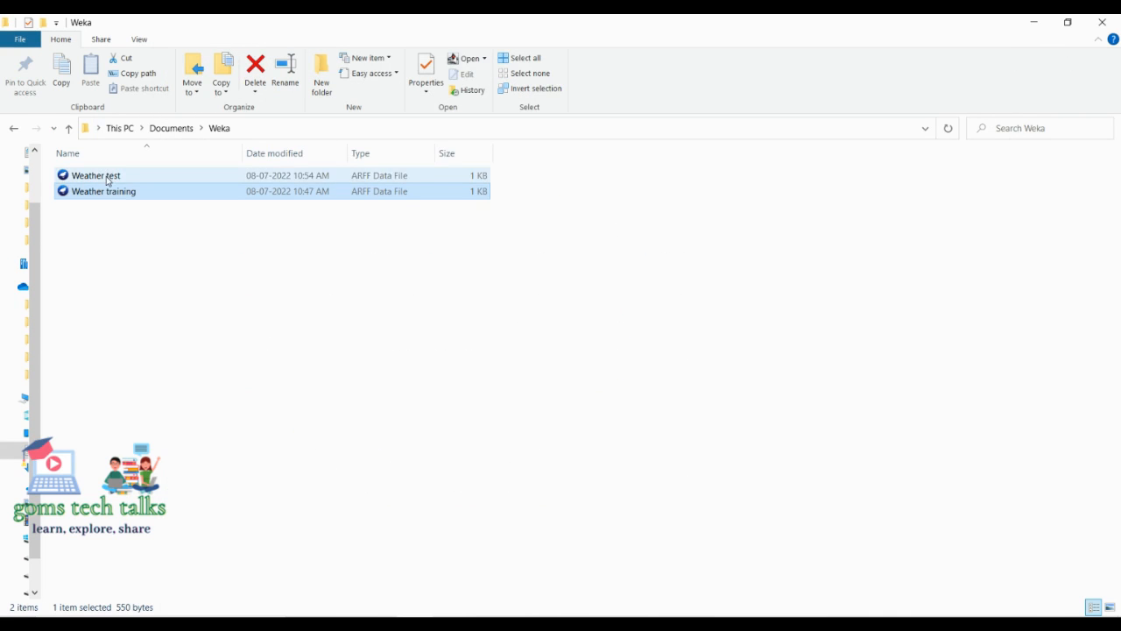
right_click(96, 175)
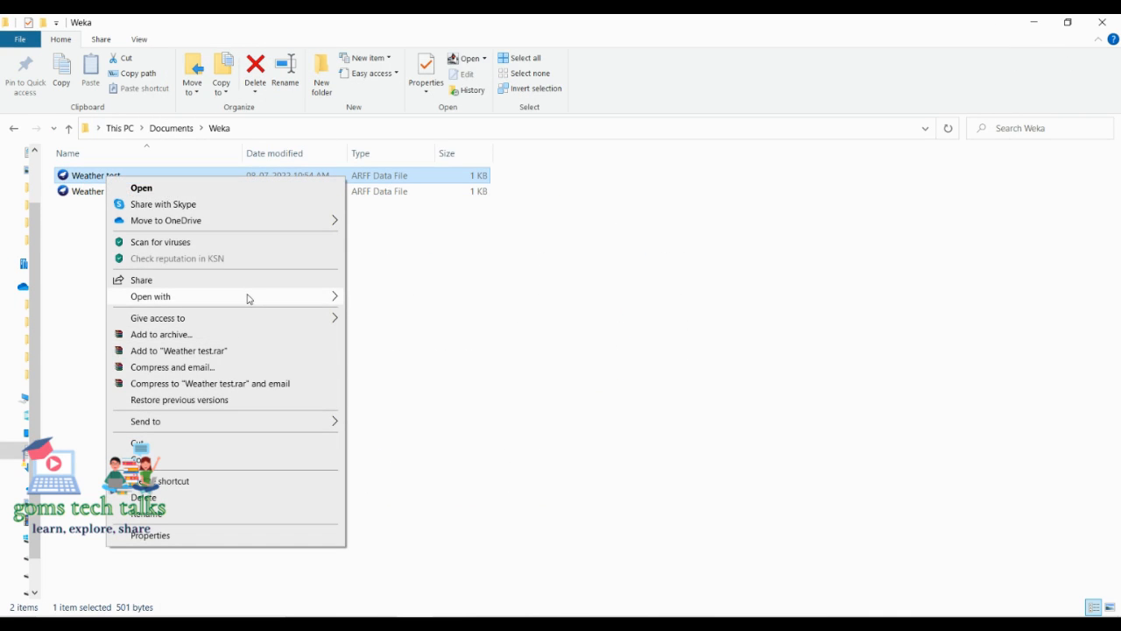
left_click(141, 188)
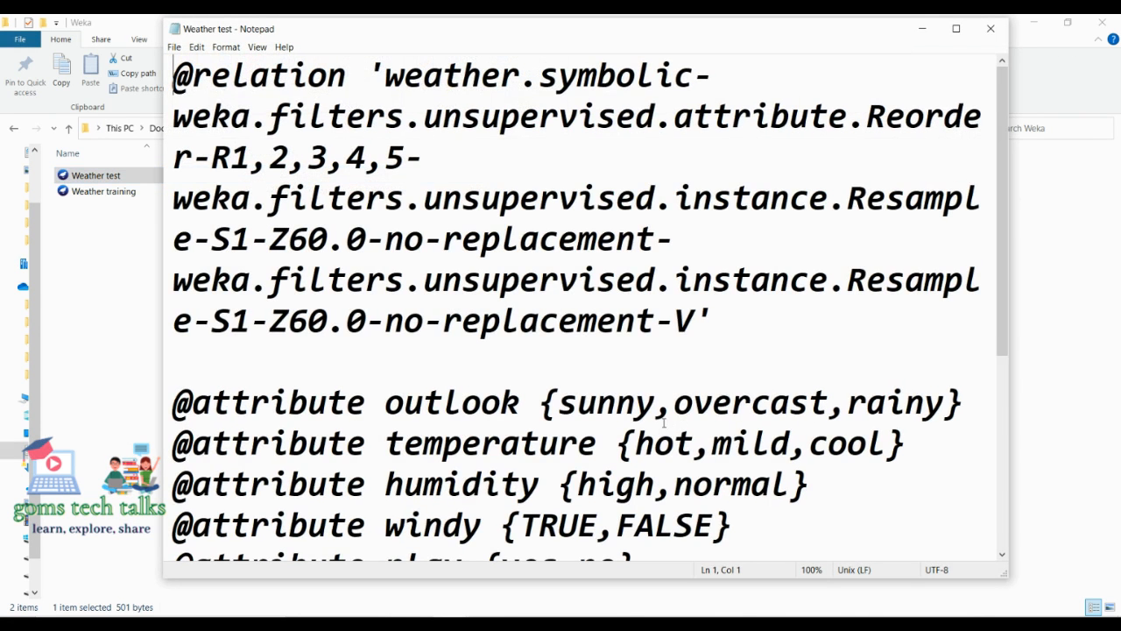
scroll("down", 3)
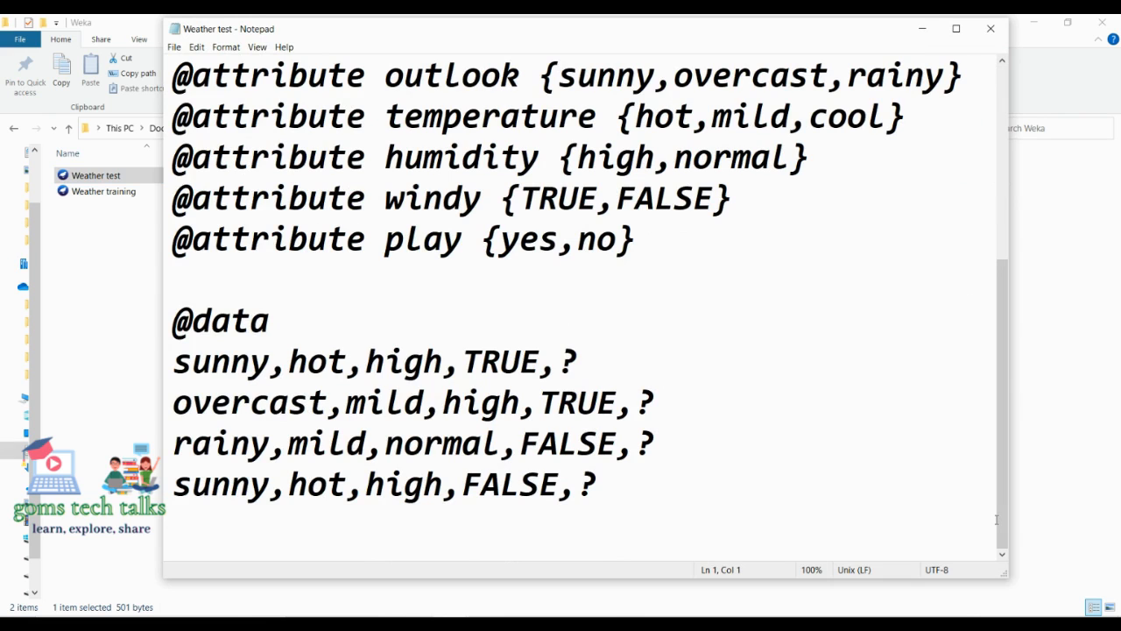
left_click(991, 28)
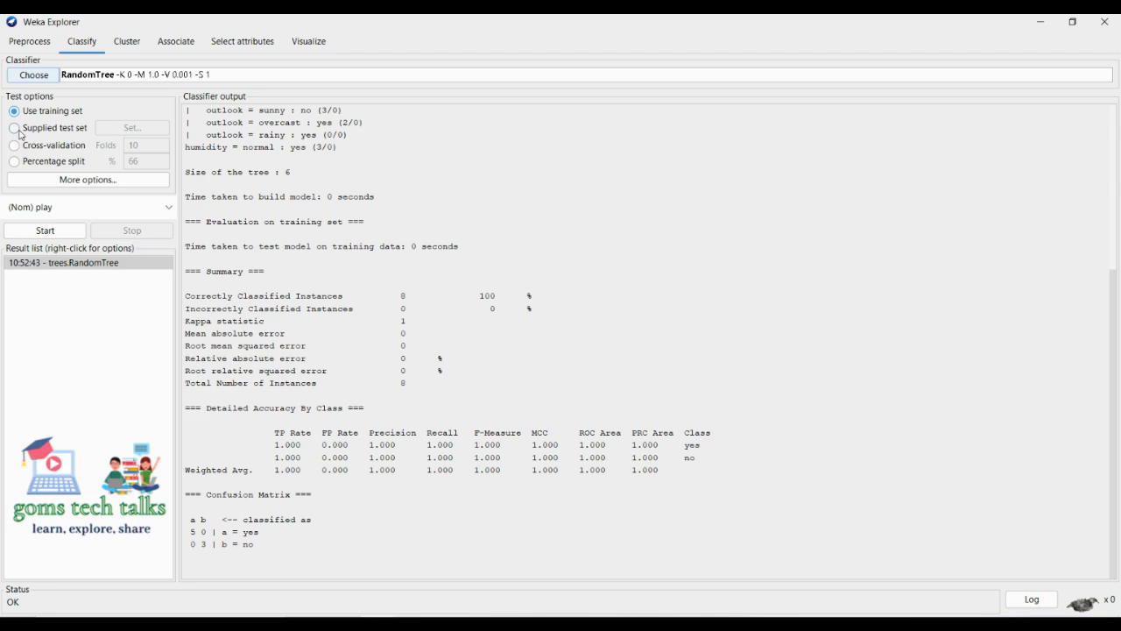
Load Weather test.arff as the supplied test set with (Nom) play as class
left_click(14, 127)
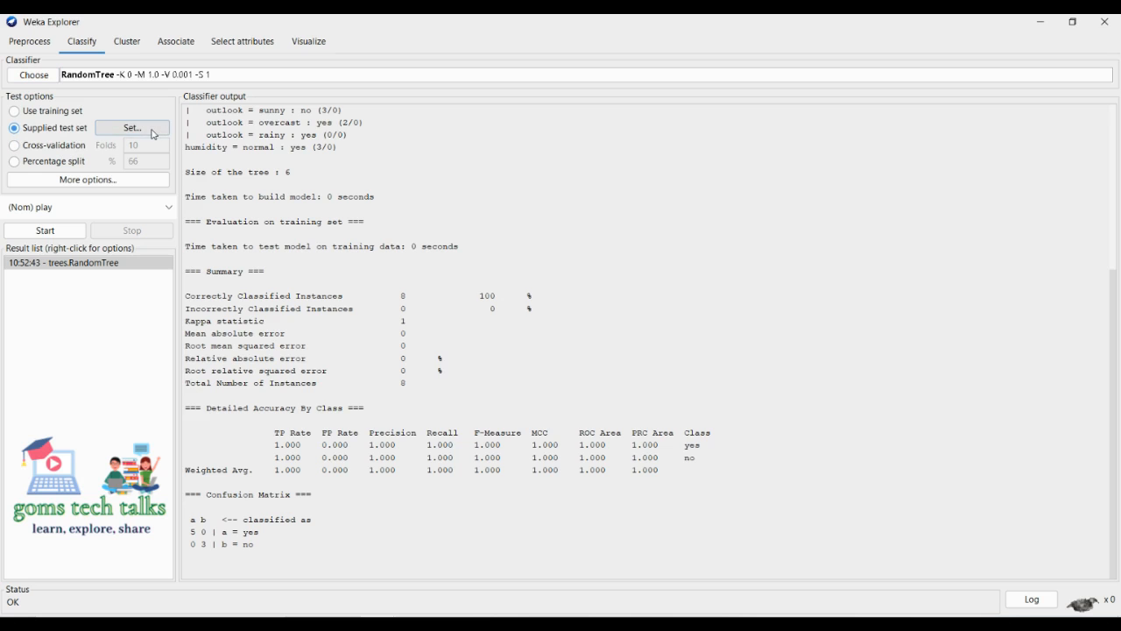
left_click(131, 126)
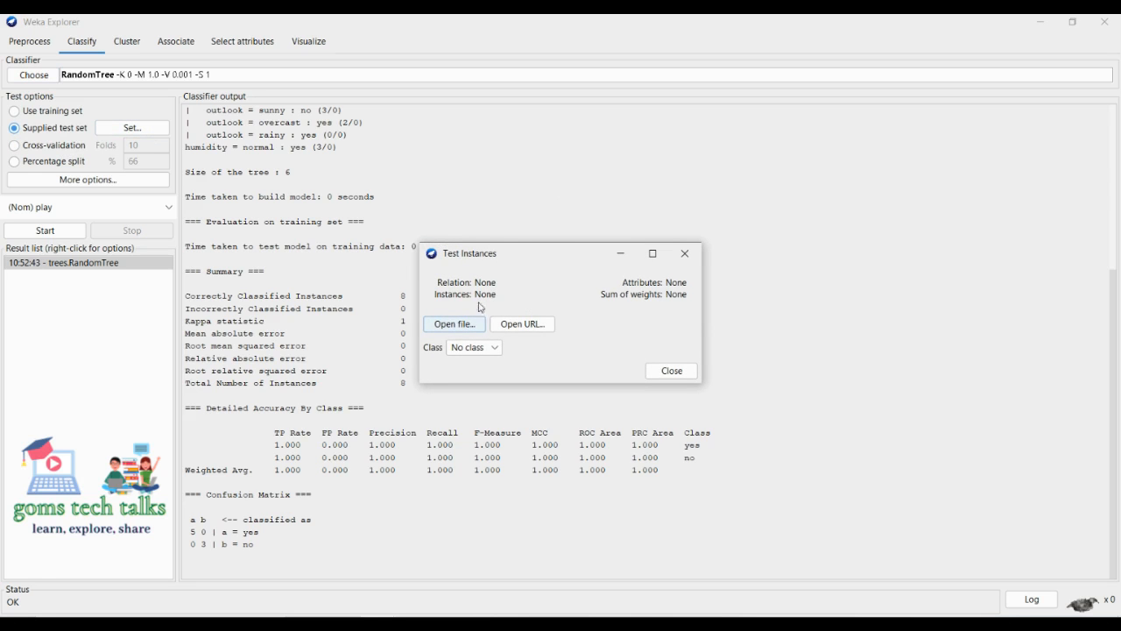
left_click(454, 323)
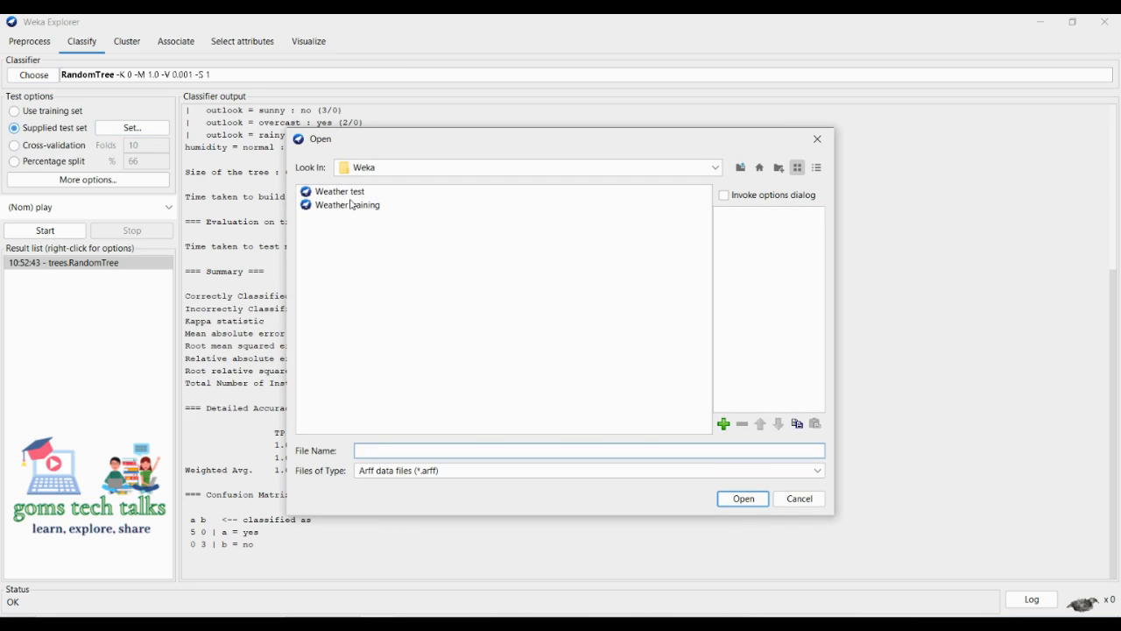
left_click(339, 191)
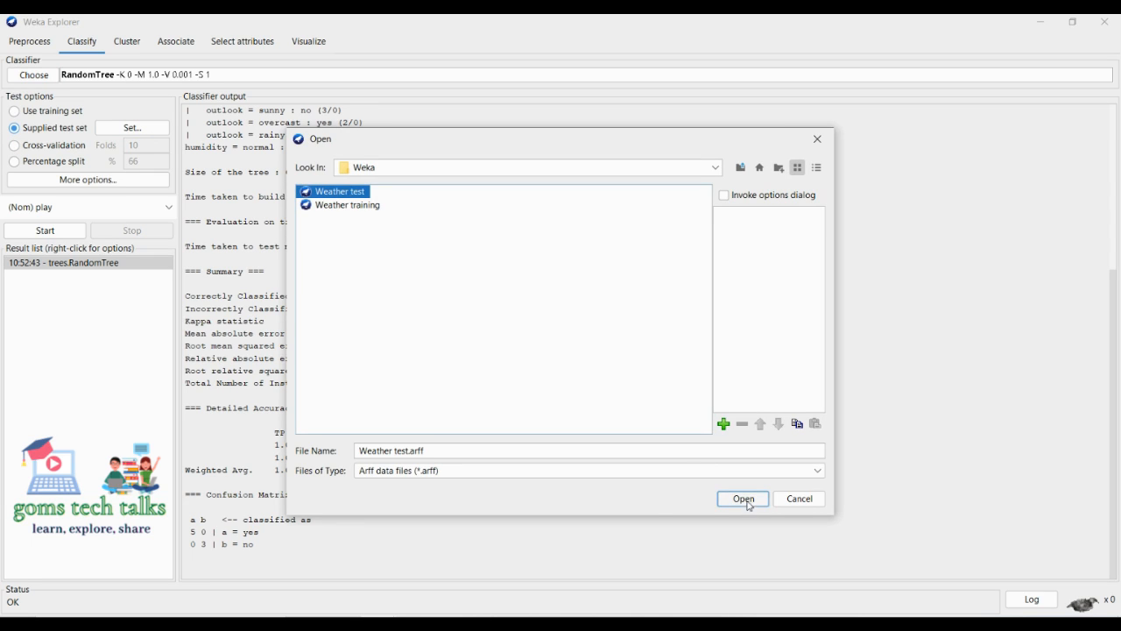
left_click(741, 498)
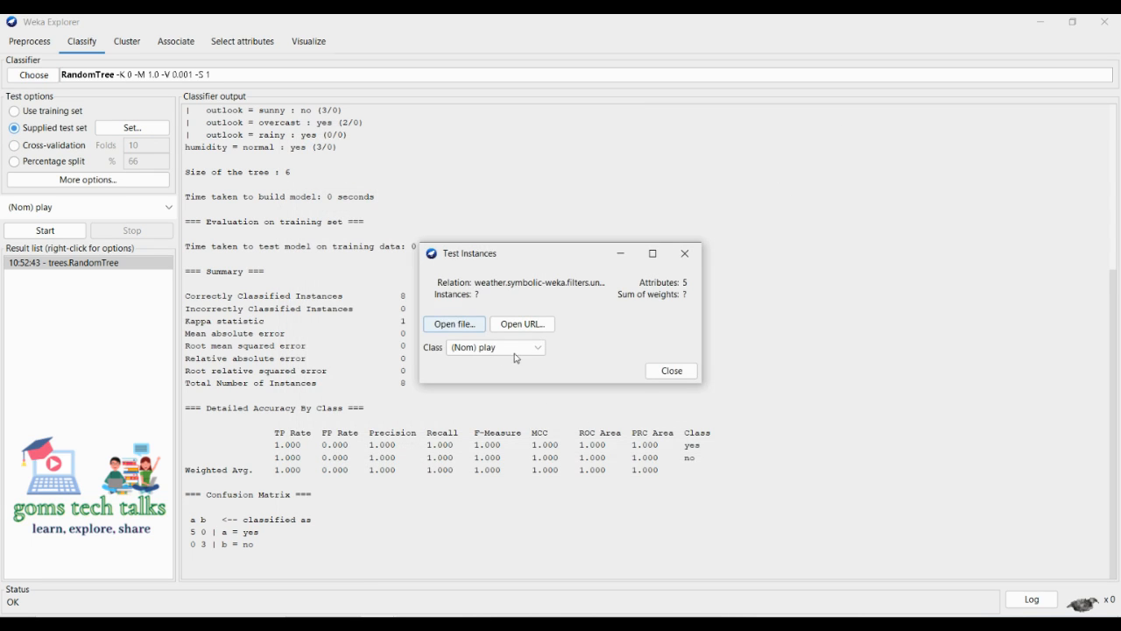
left_click(495, 347)
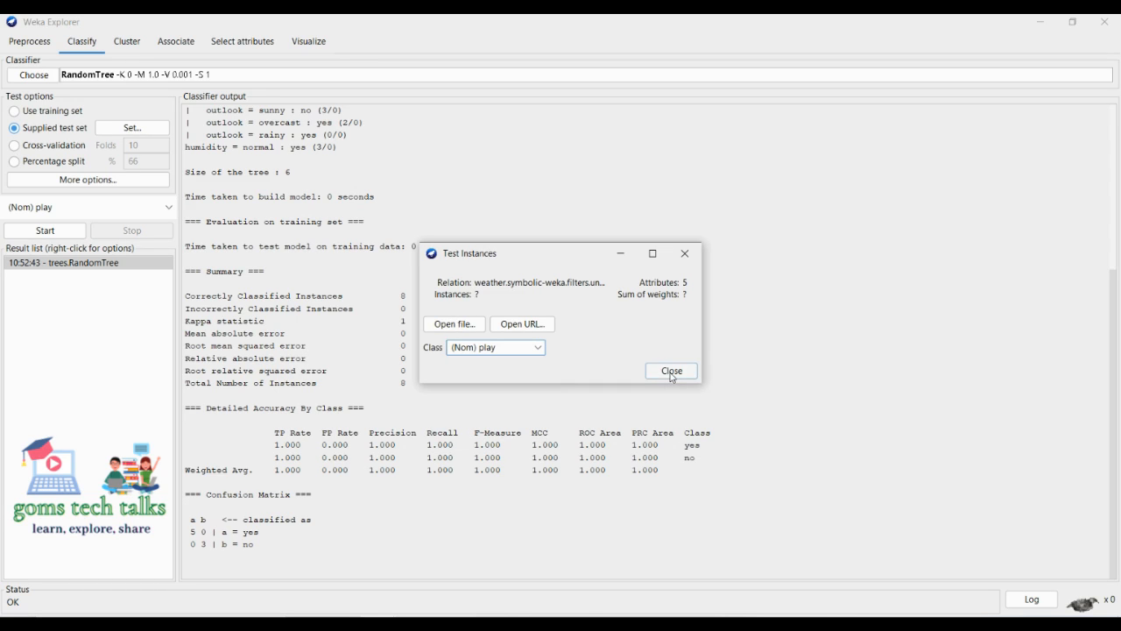
Close the test set dialog and expand the misc, meta, lazy and functions classifier groups
left_click(670, 370)
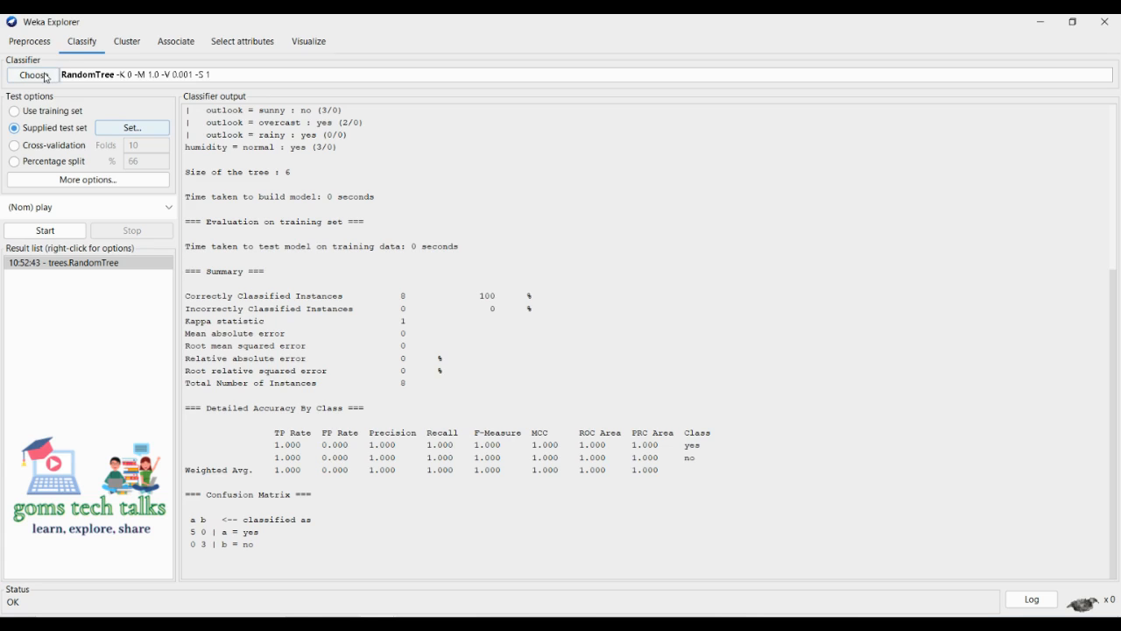
left_click(33, 74)
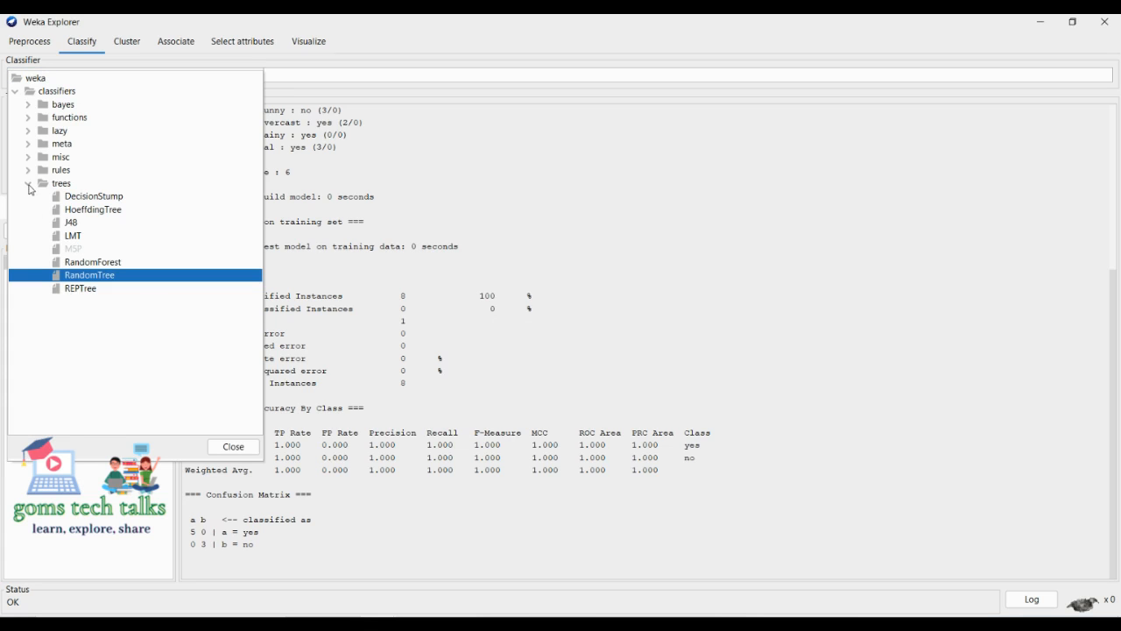
left_click(29, 157)
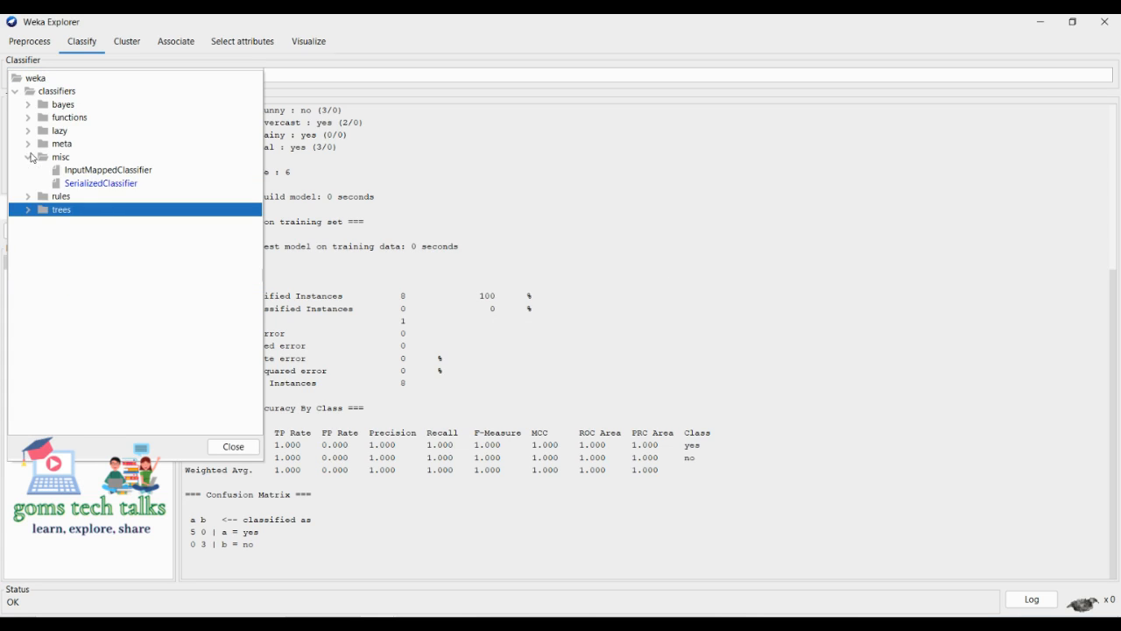
left_click(29, 143)
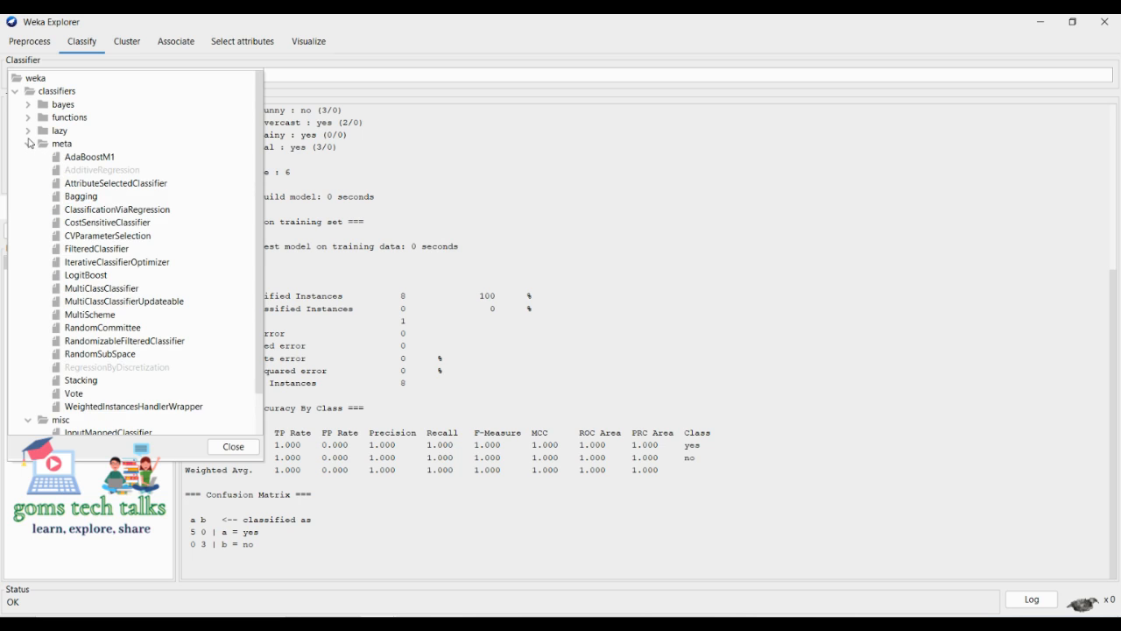
left_click(28, 131)
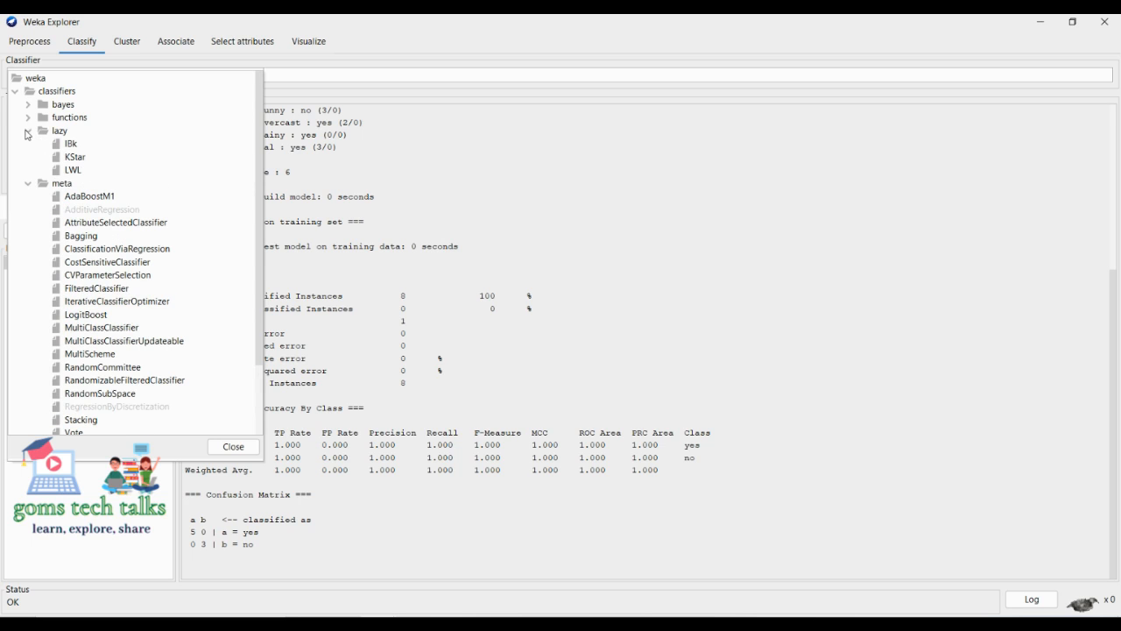
left_click(28, 118)
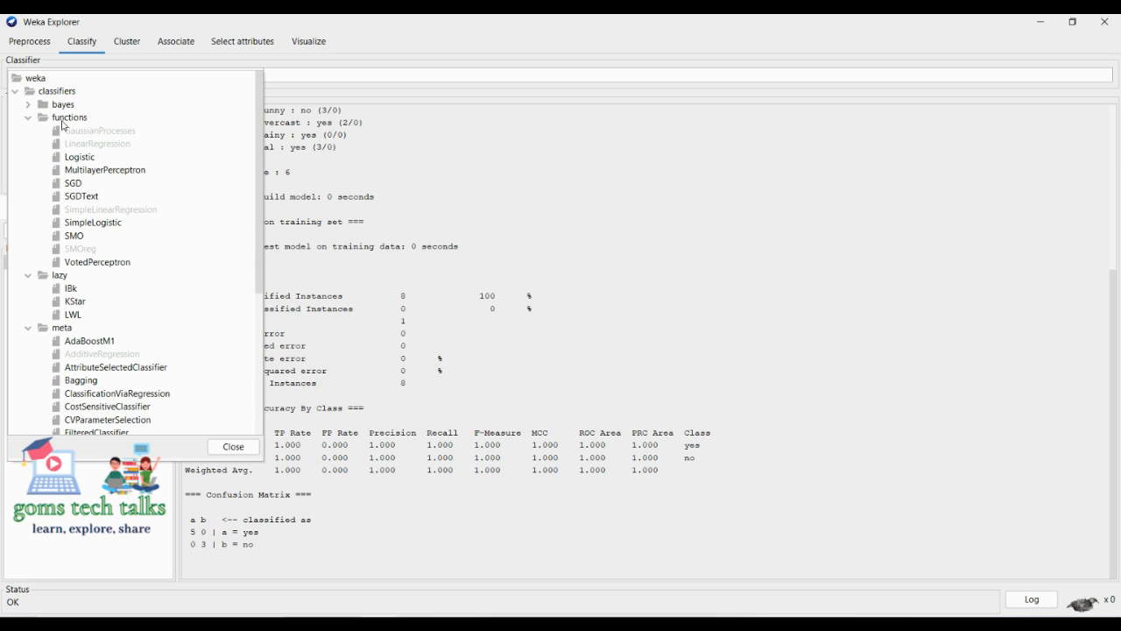
mouse_move(64, 125)
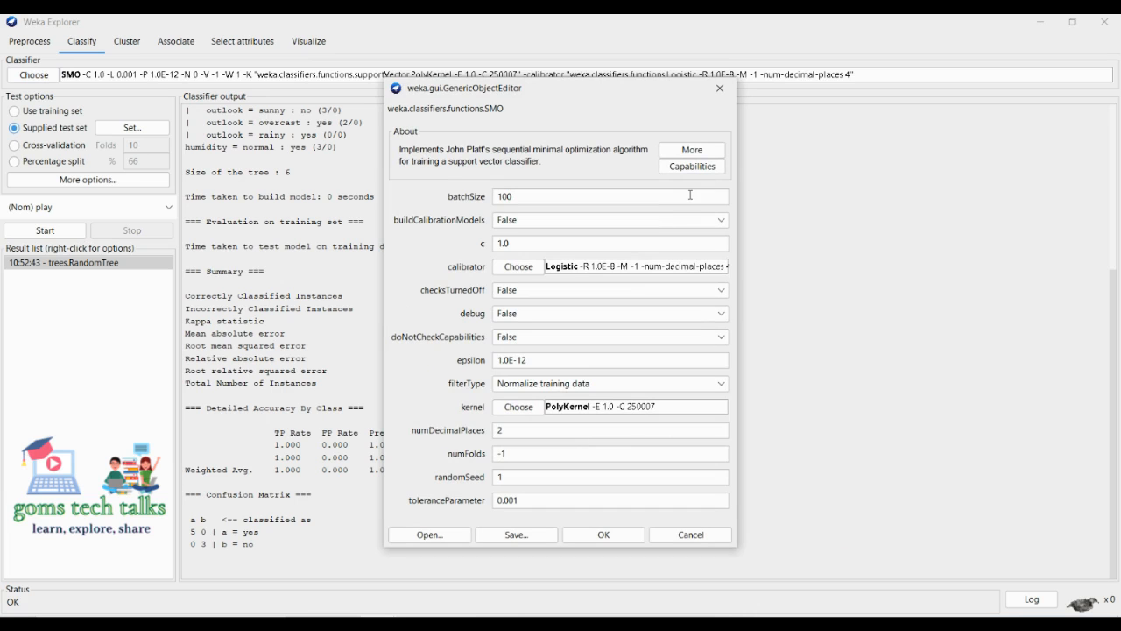
mouse_move(742, 79)
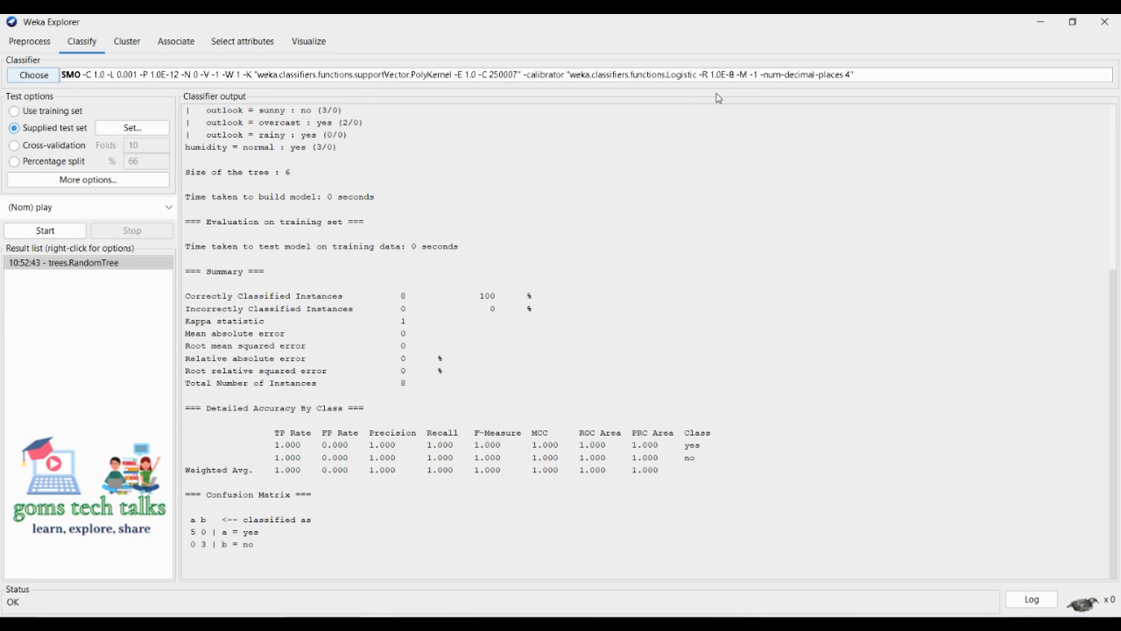
mouse_move(80, 274)
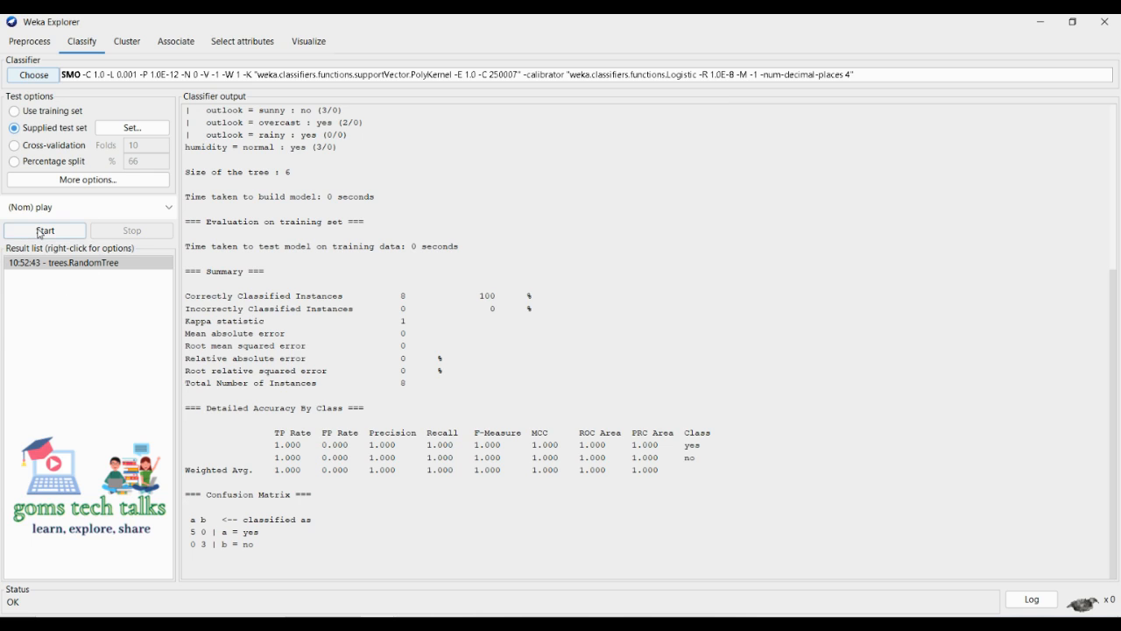
mouse_move(50, 145)
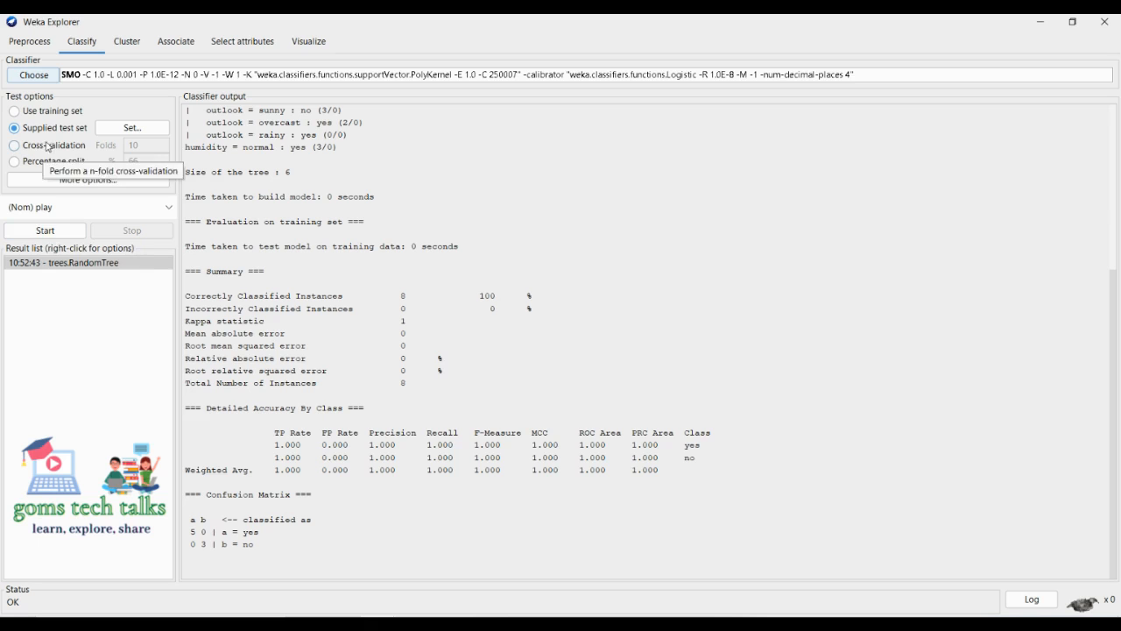
mouse_move(45, 234)
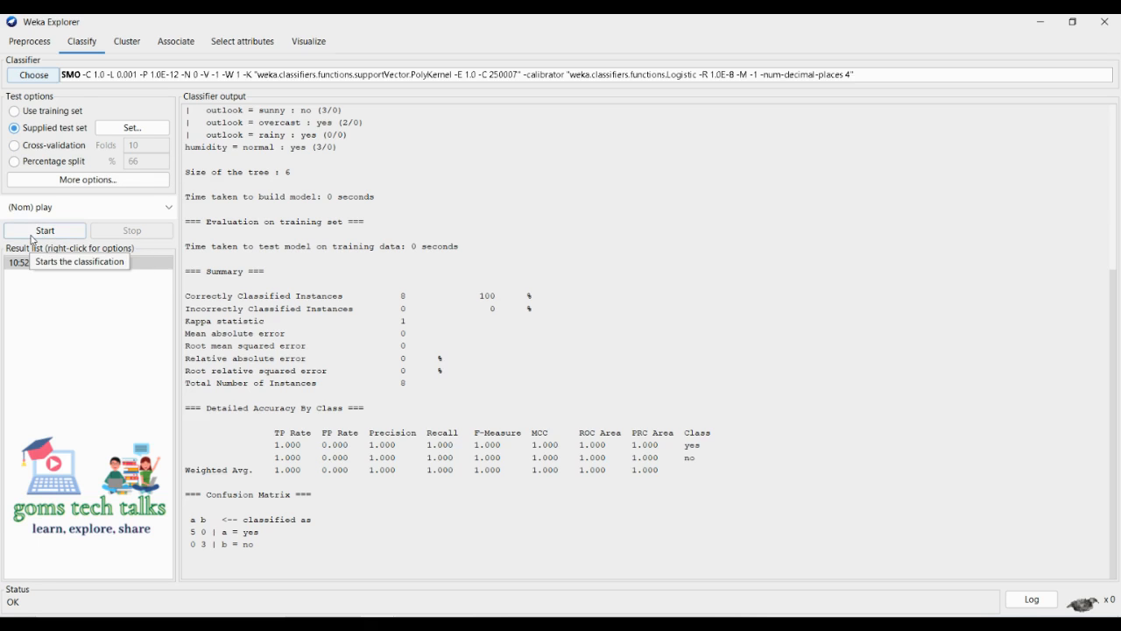
Run SMO on the Weather test set and highlight the 4 ignored unknown-class instances
left_click(45, 230)
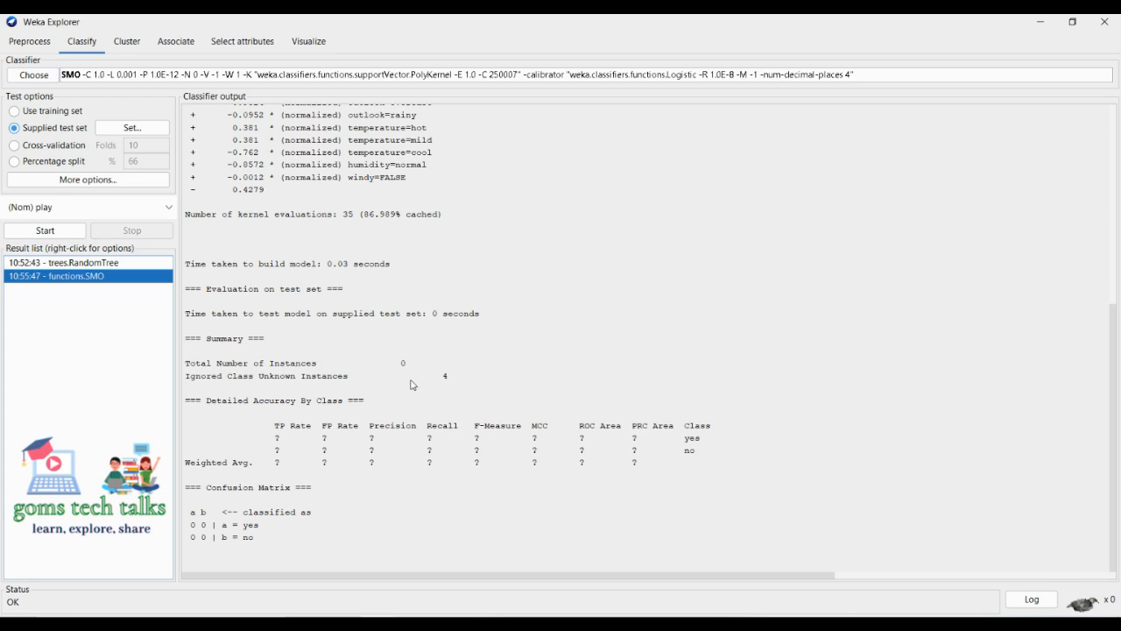
double_click(402, 362)
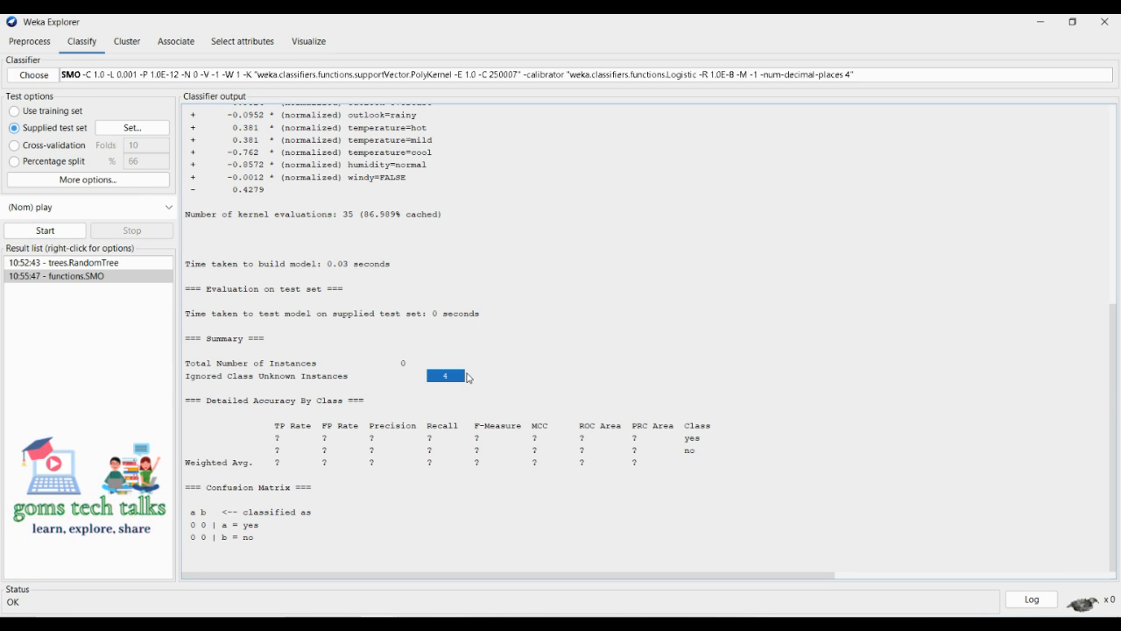
mouse_move(75, 302)
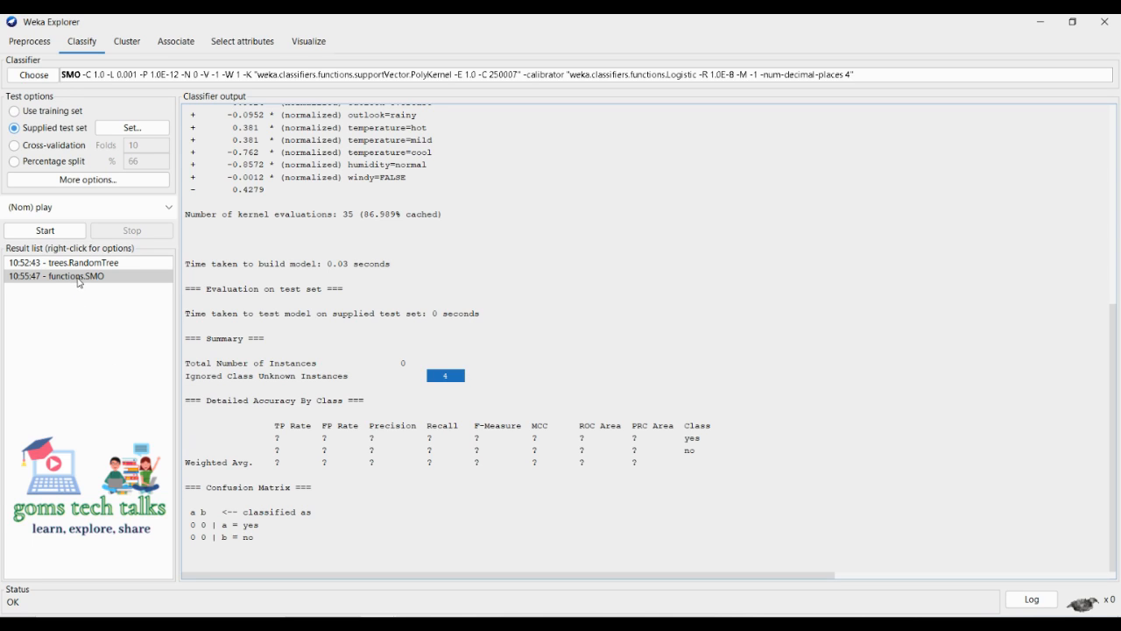
Visualize classifier errors for the functions.SMO result, plotting play against predicted play
right_click(56, 276)
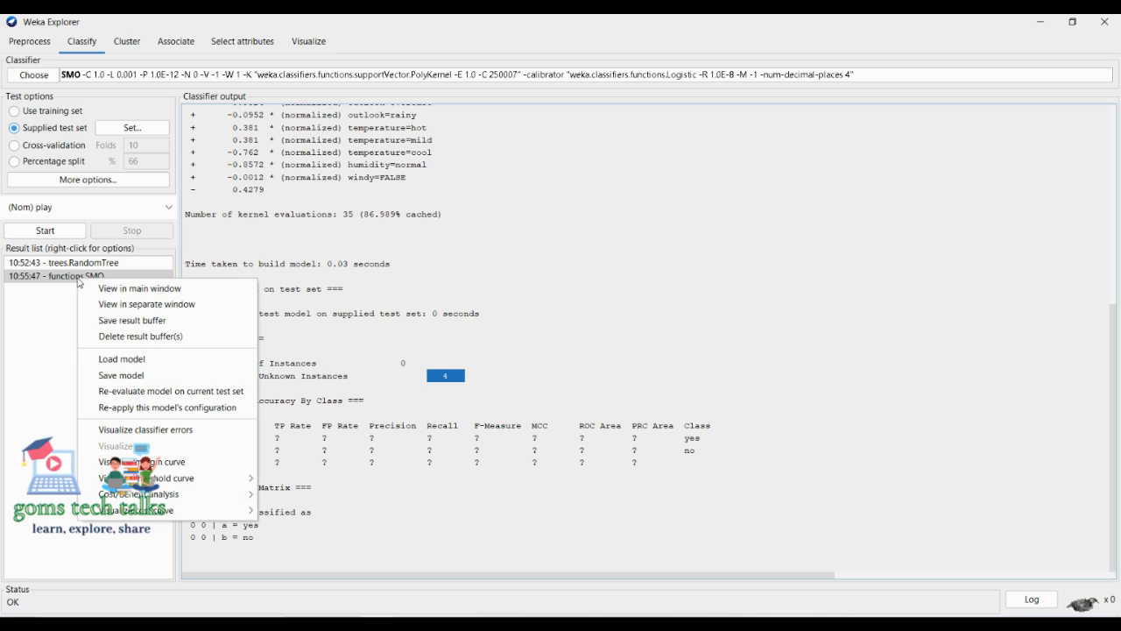
mouse_move(136, 407)
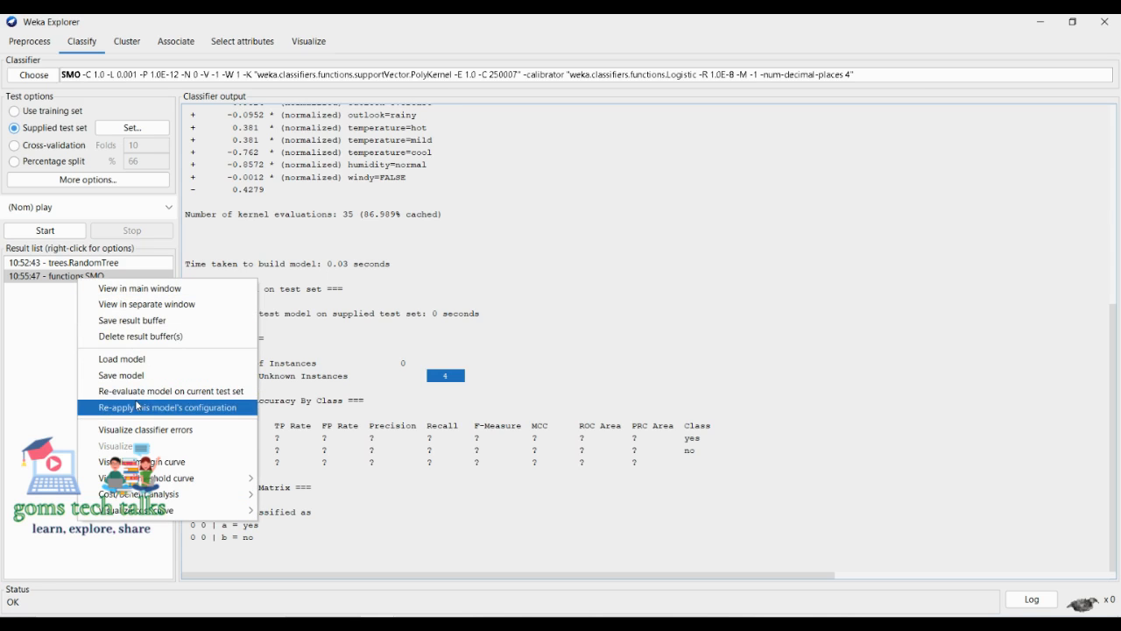
mouse_move(145, 429)
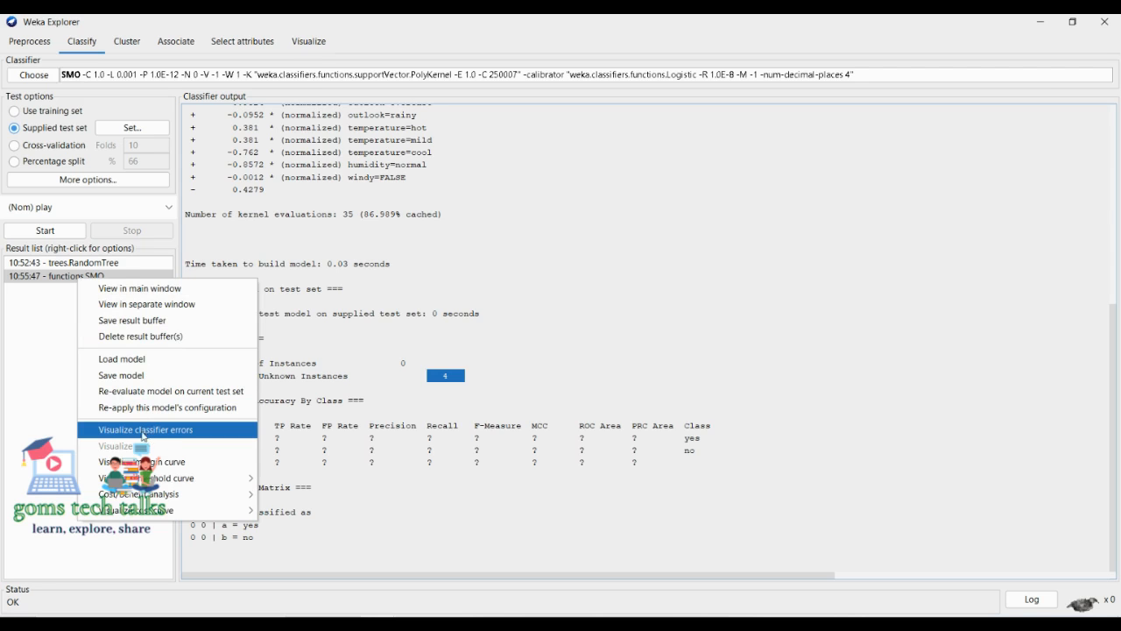
left_click(145, 430)
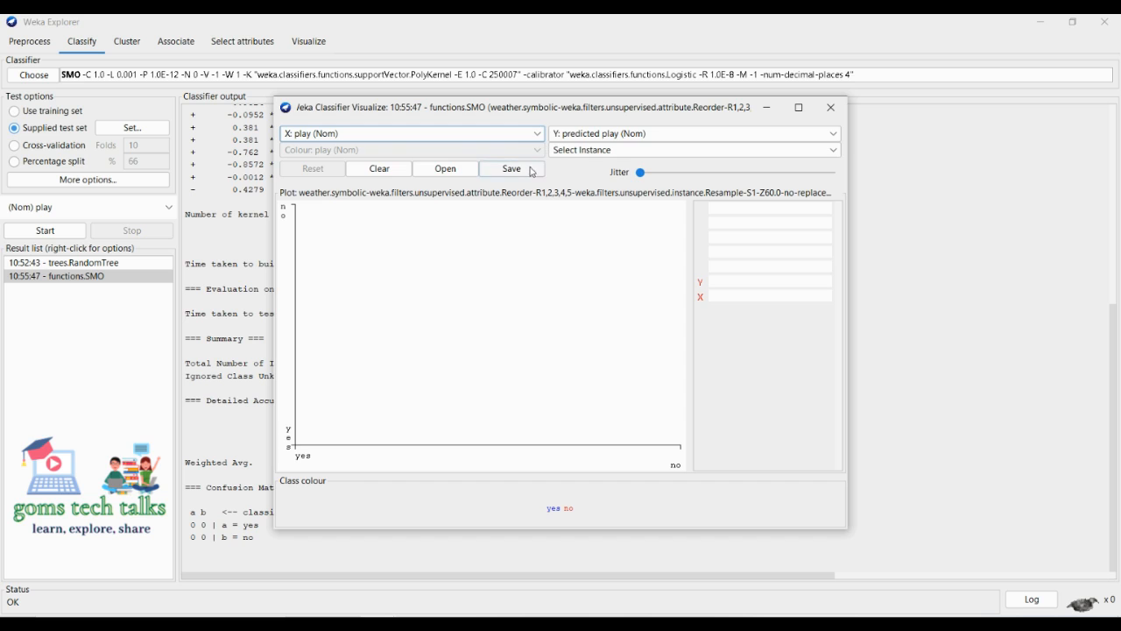
Save SMO predictions as 'weather predicted result' in Documents\Weka and open it in Notepad
left_click(511, 168)
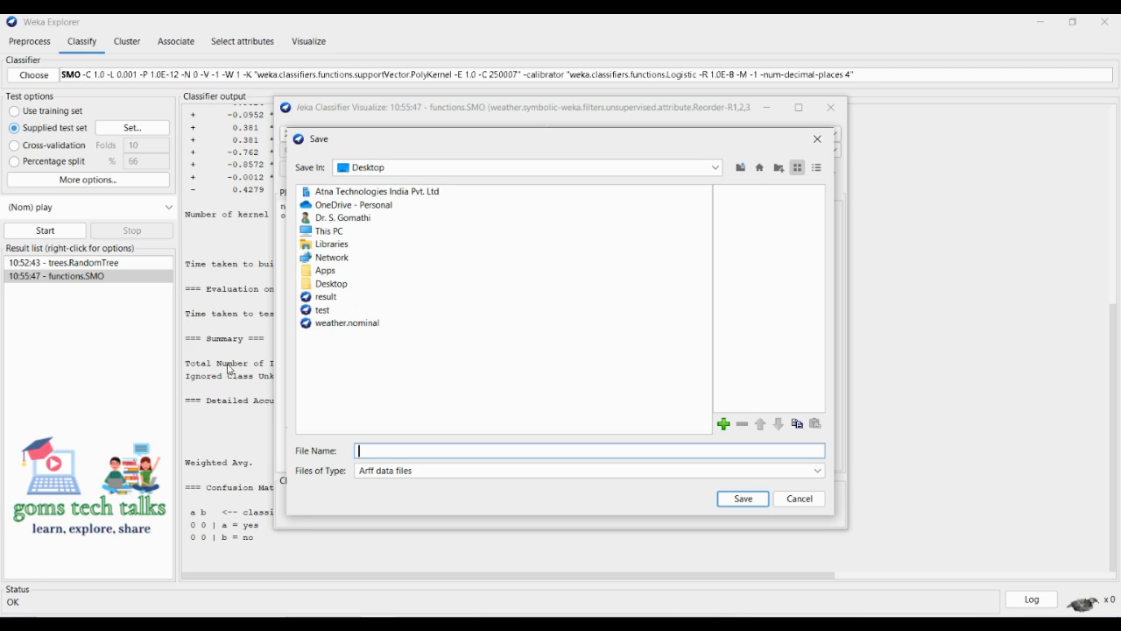
mouse_move(335, 230)
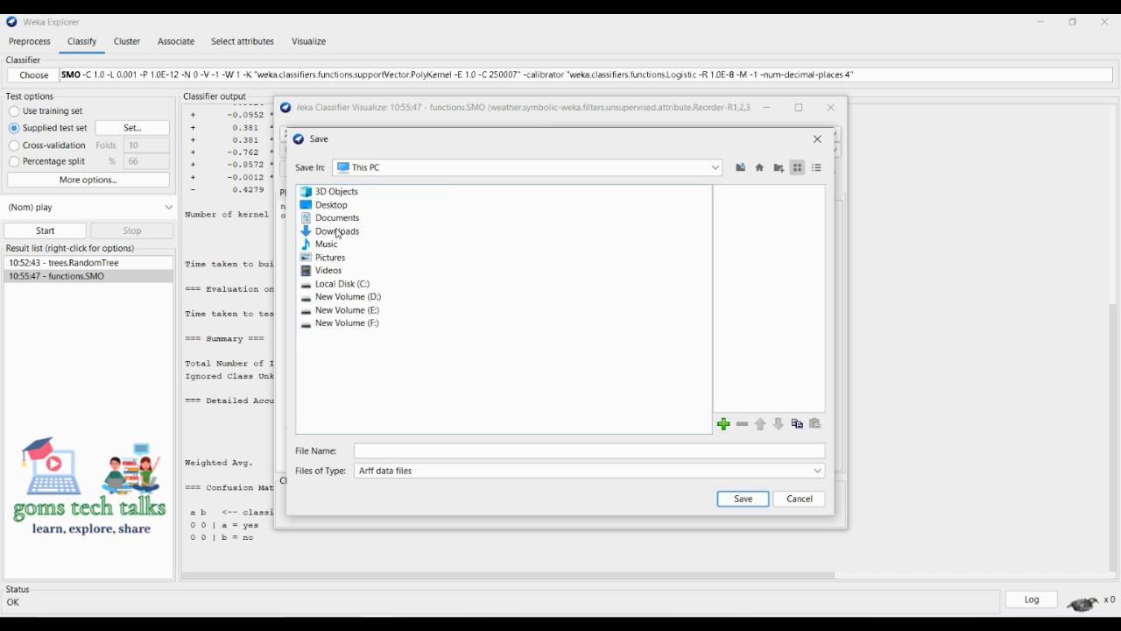
double_click(337, 217)
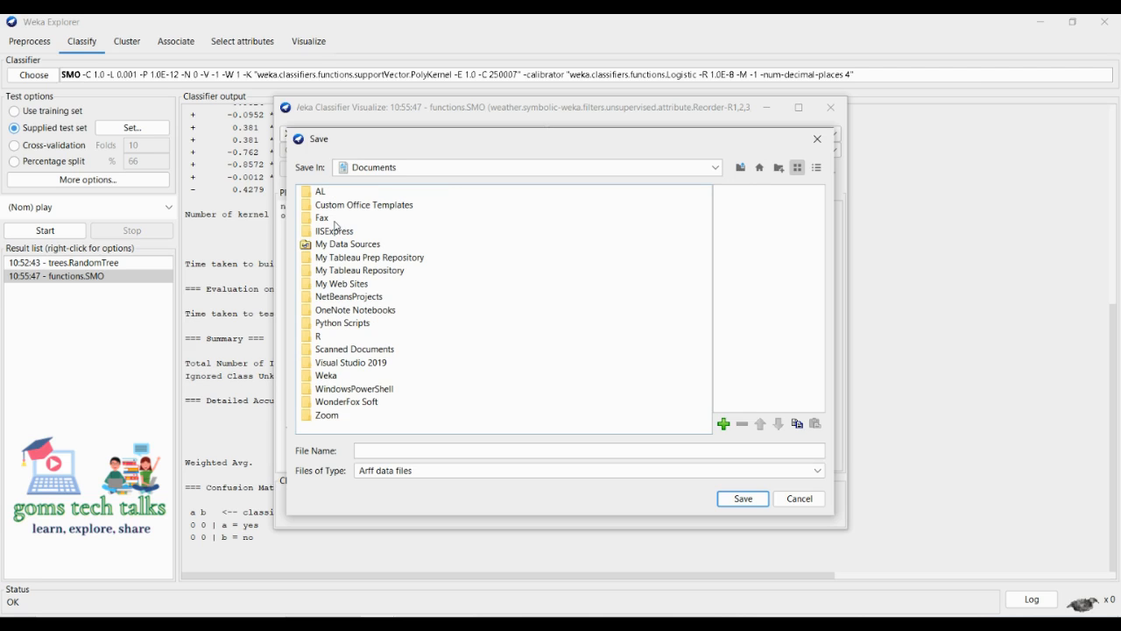
mouse_move(335, 376)
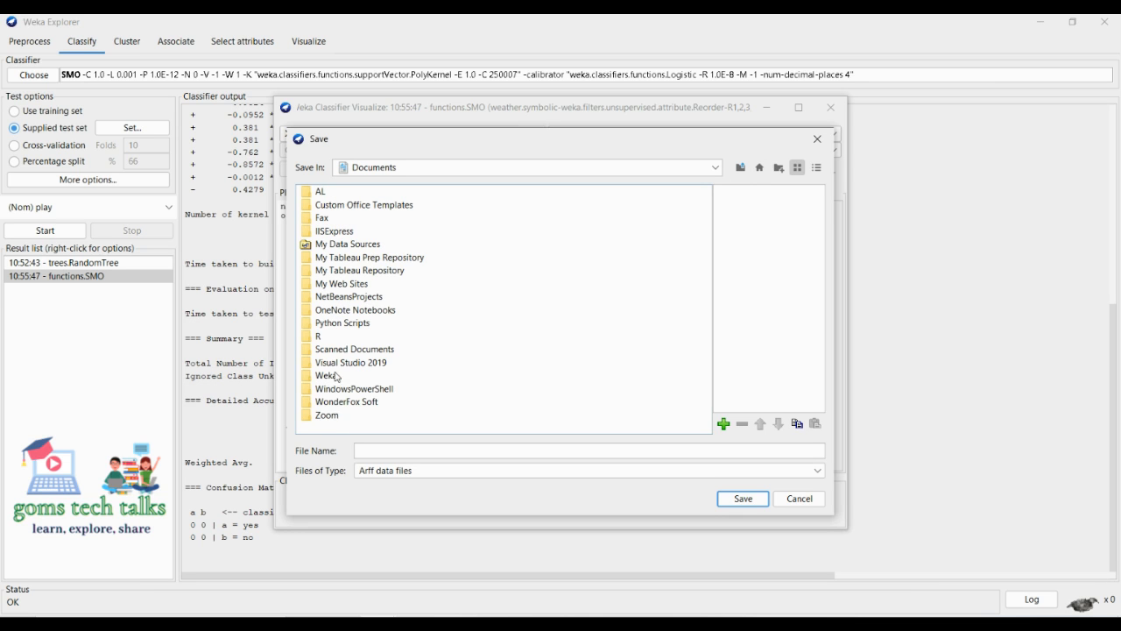
double_click(327, 375)
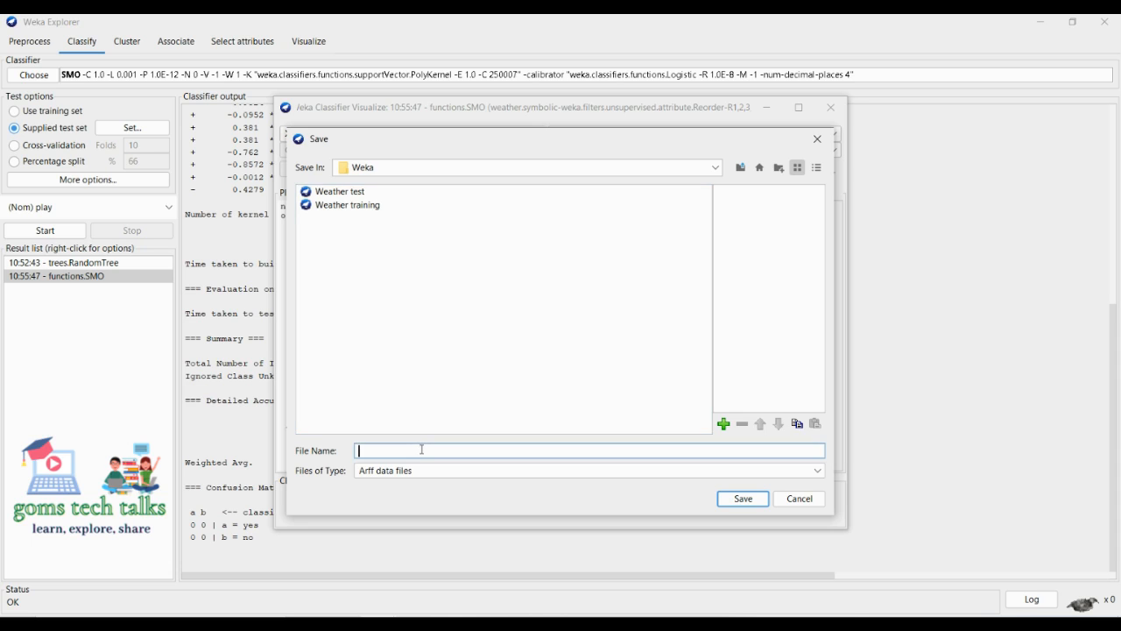
type("weather predicted r")
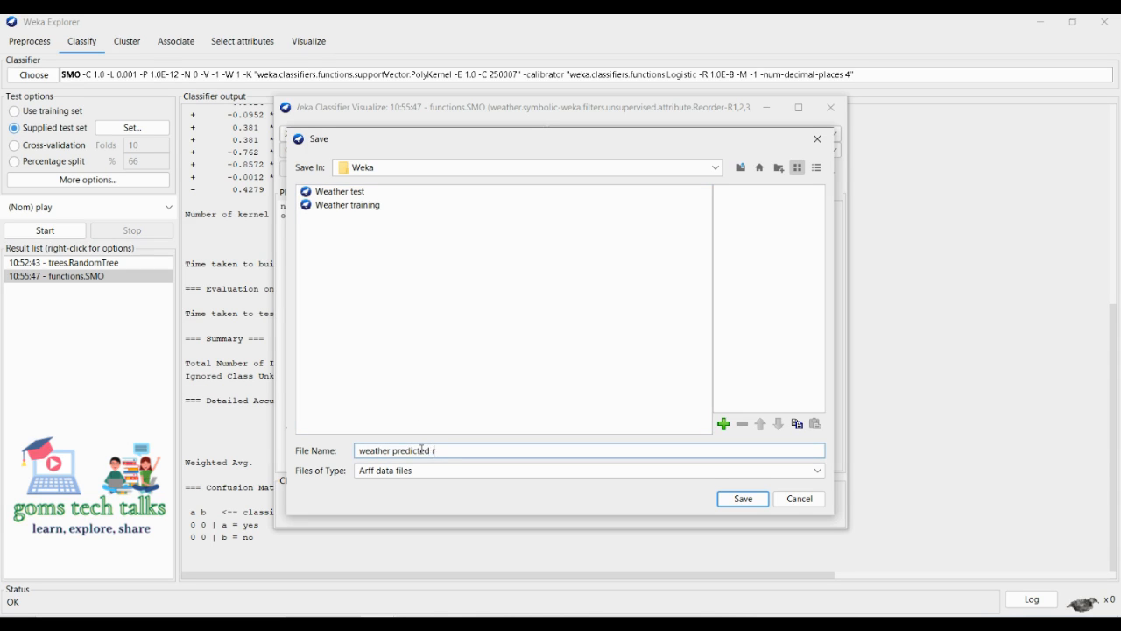
left_click(741, 498)
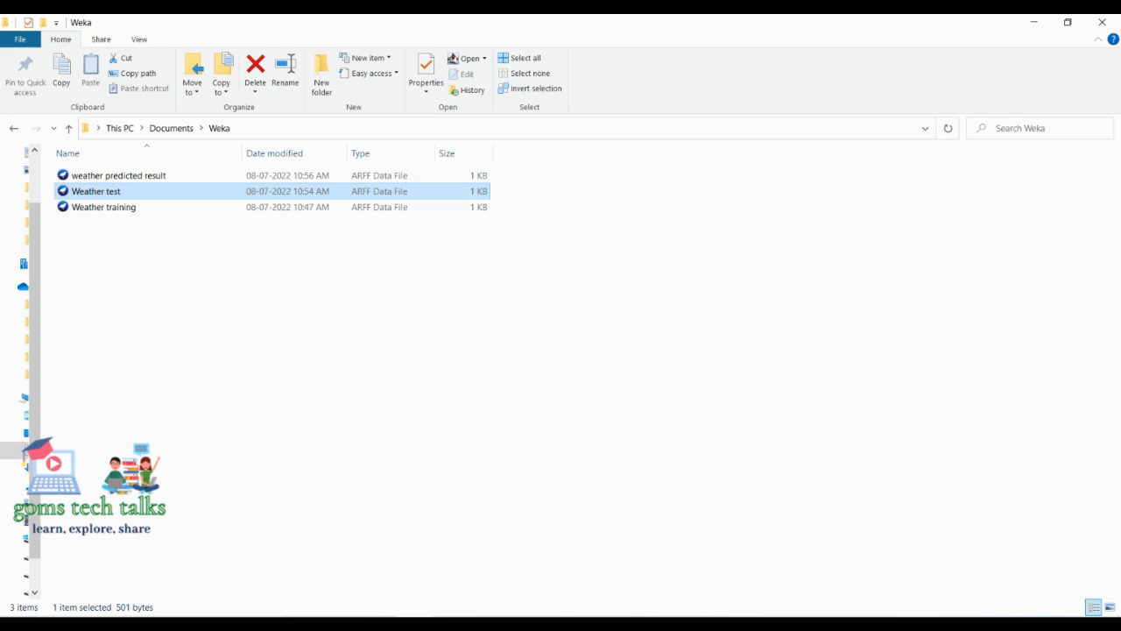
right_click(118, 175)
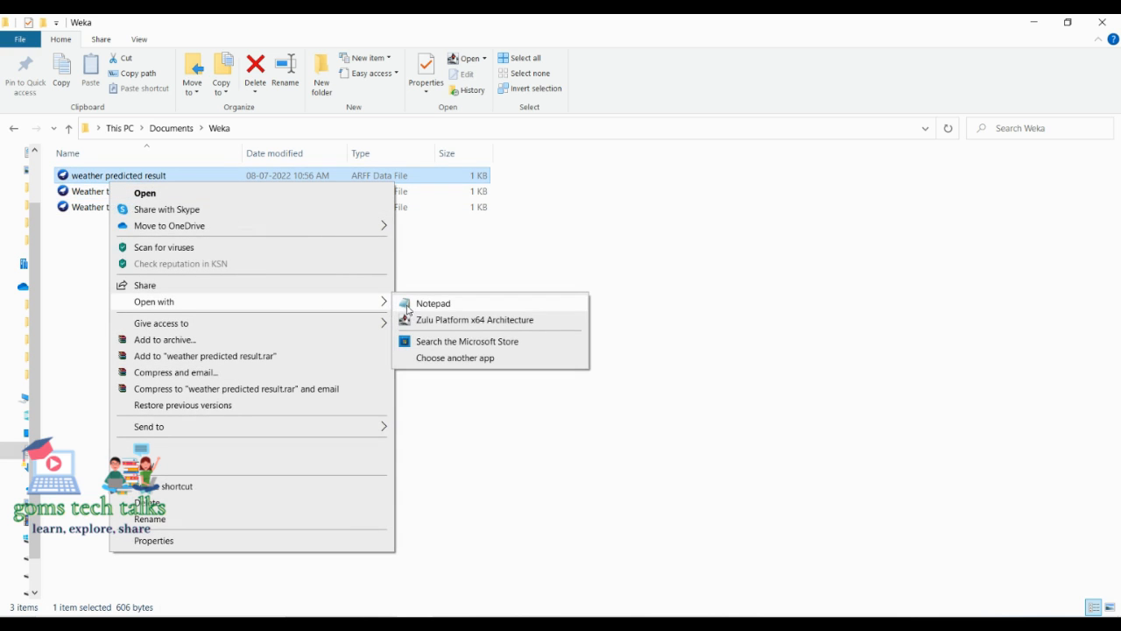
left_click(432, 303)
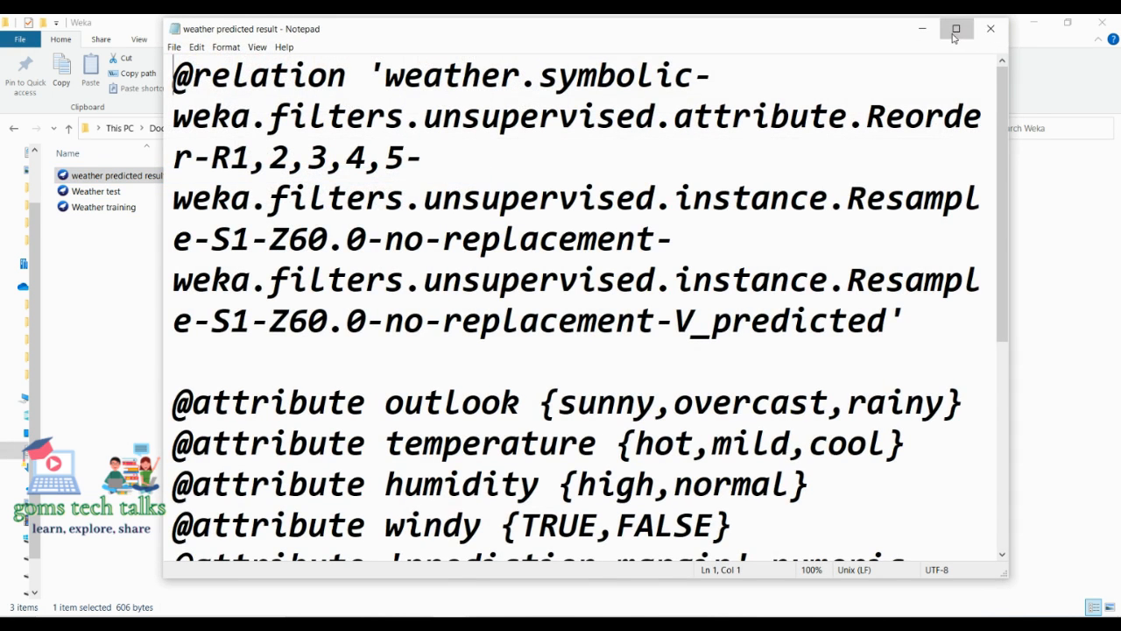
left_click(956, 28)
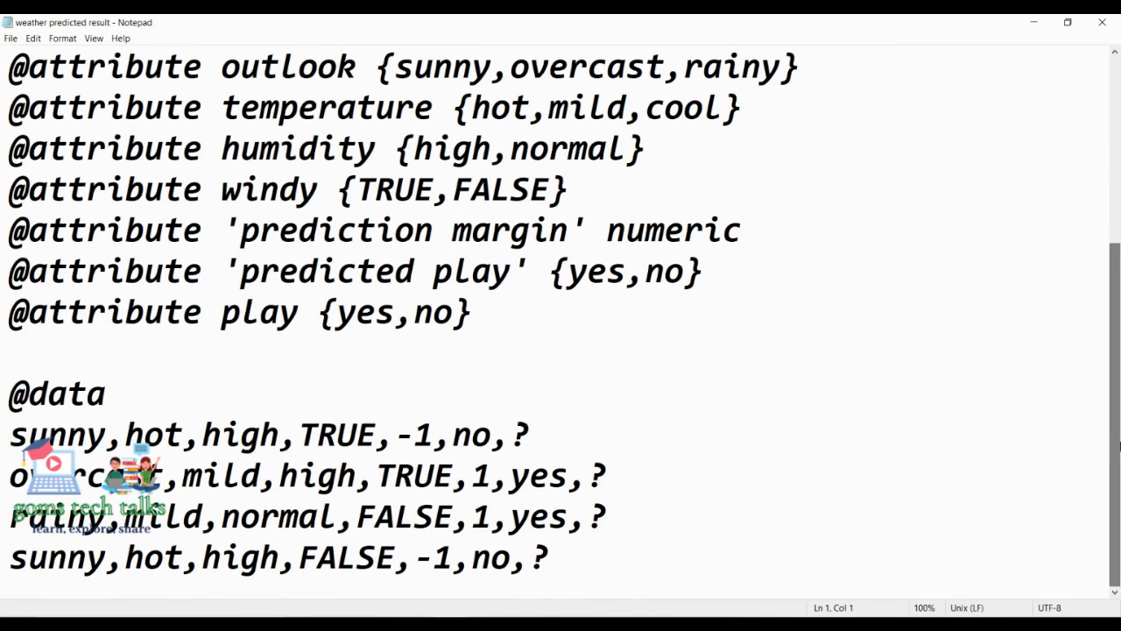
left_click_drag(396, 434, 471, 434)
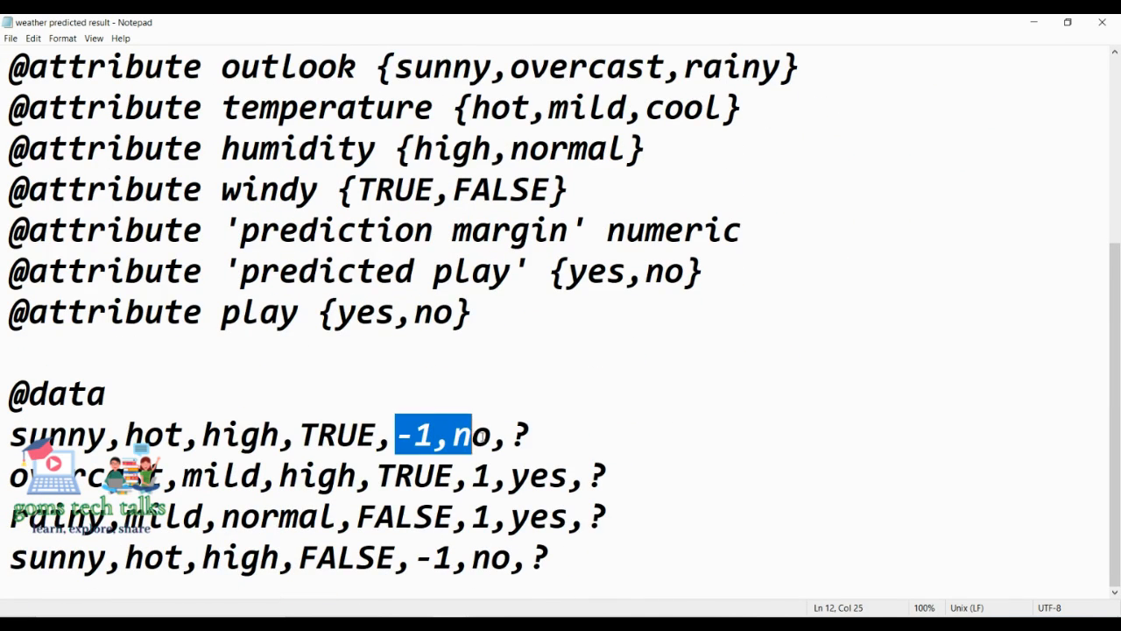
left_click(495, 435)
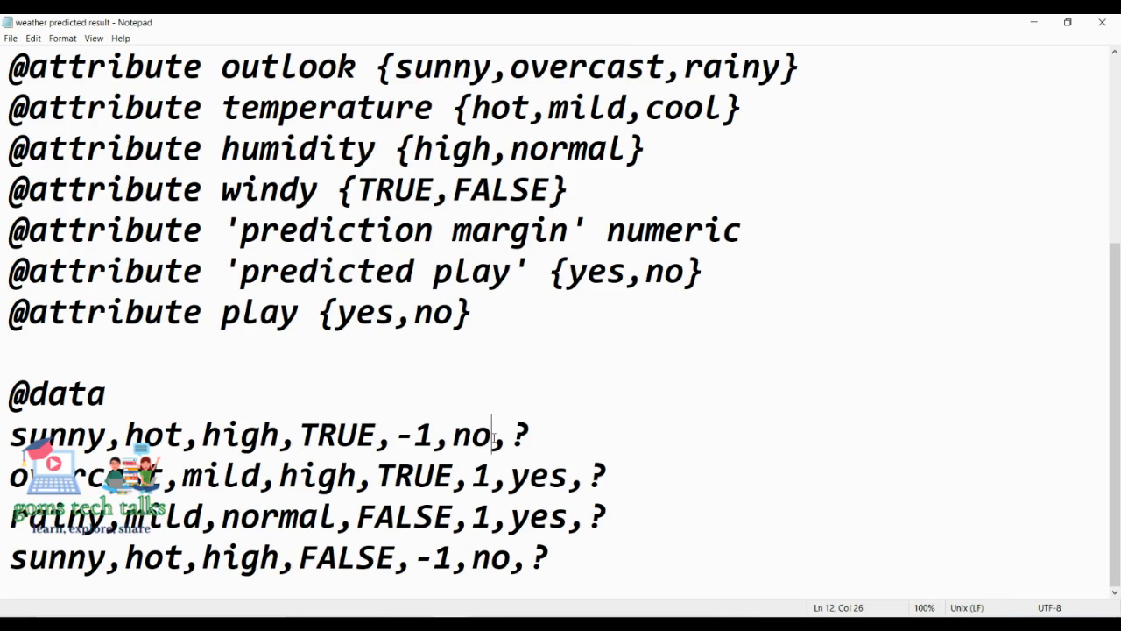
double_click(528, 475)
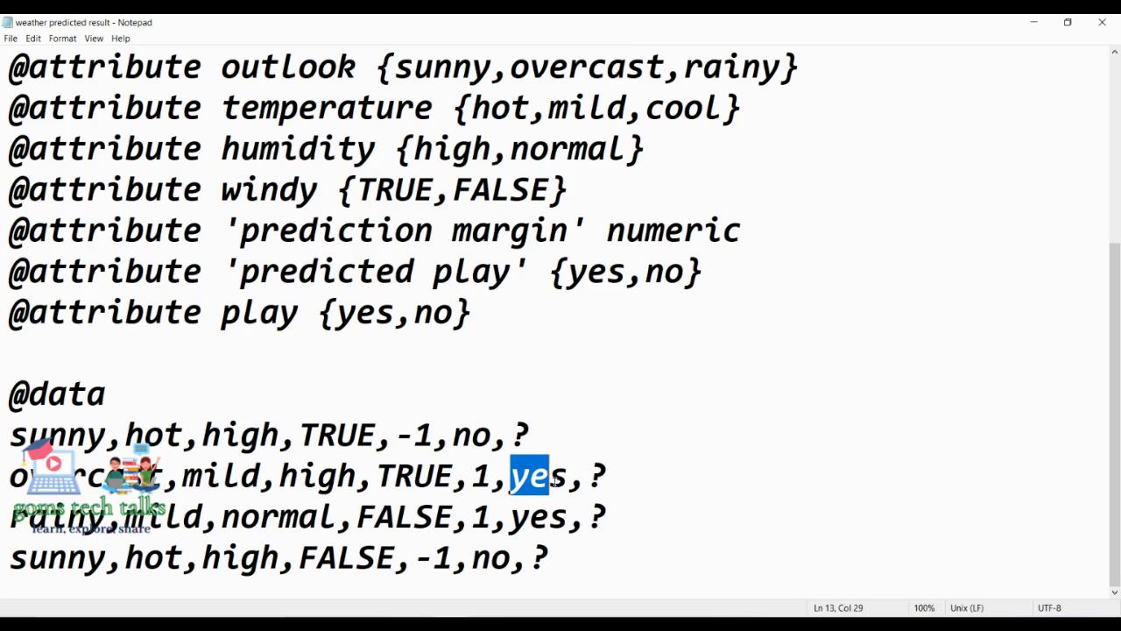
double_click(540, 516)
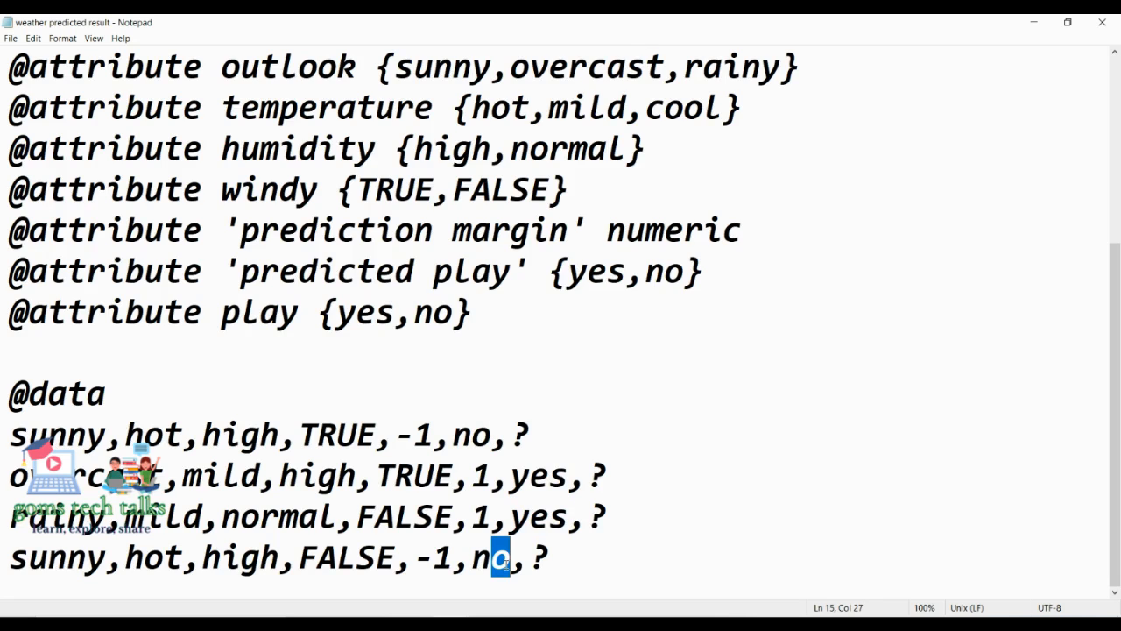
double_click(471, 435)
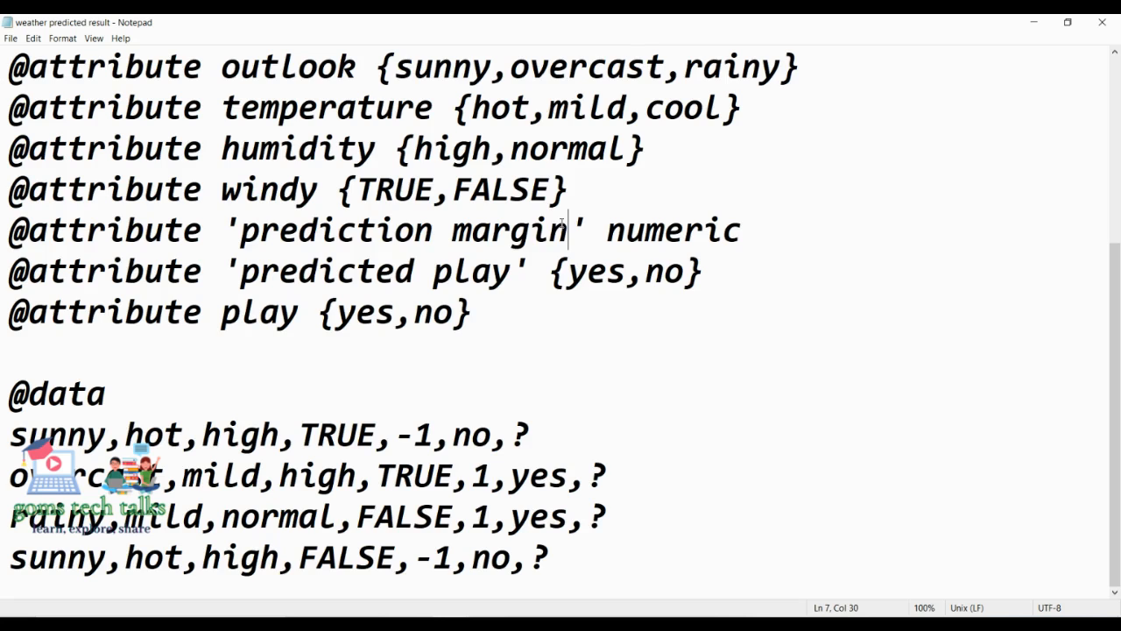
left_click_drag(240, 229, 568, 229)
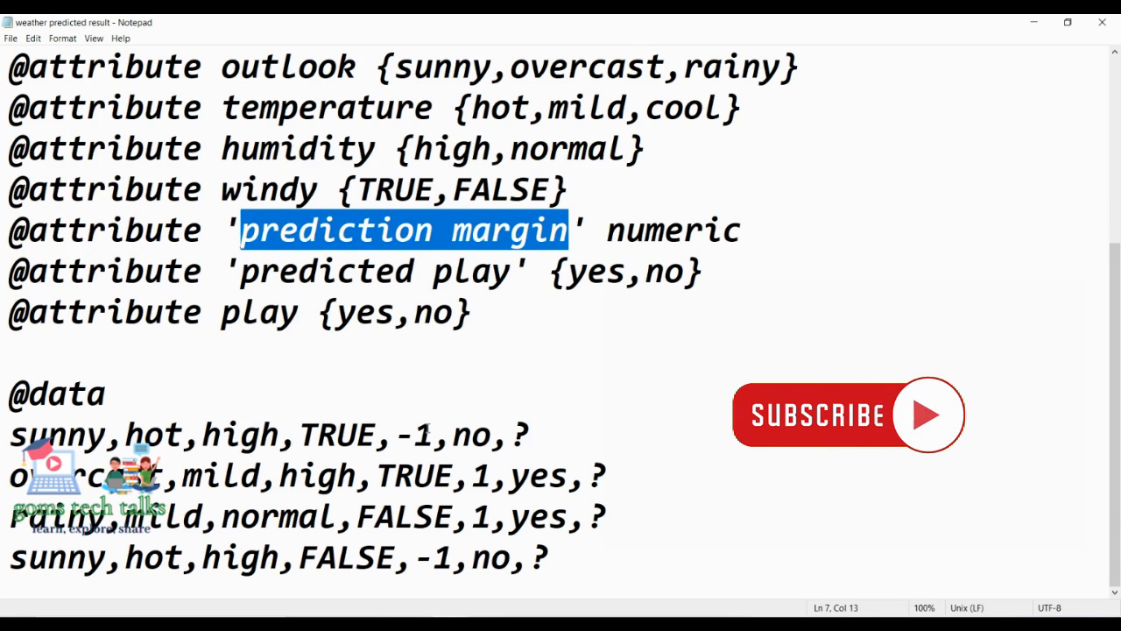
double_click(315, 270)
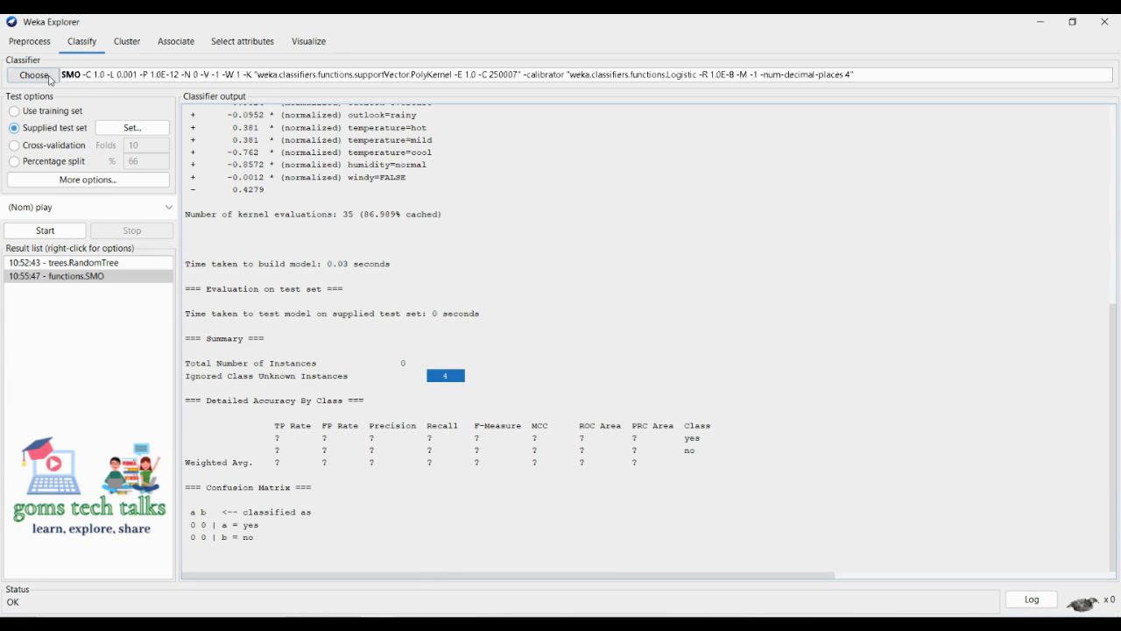
left_click(35, 74)
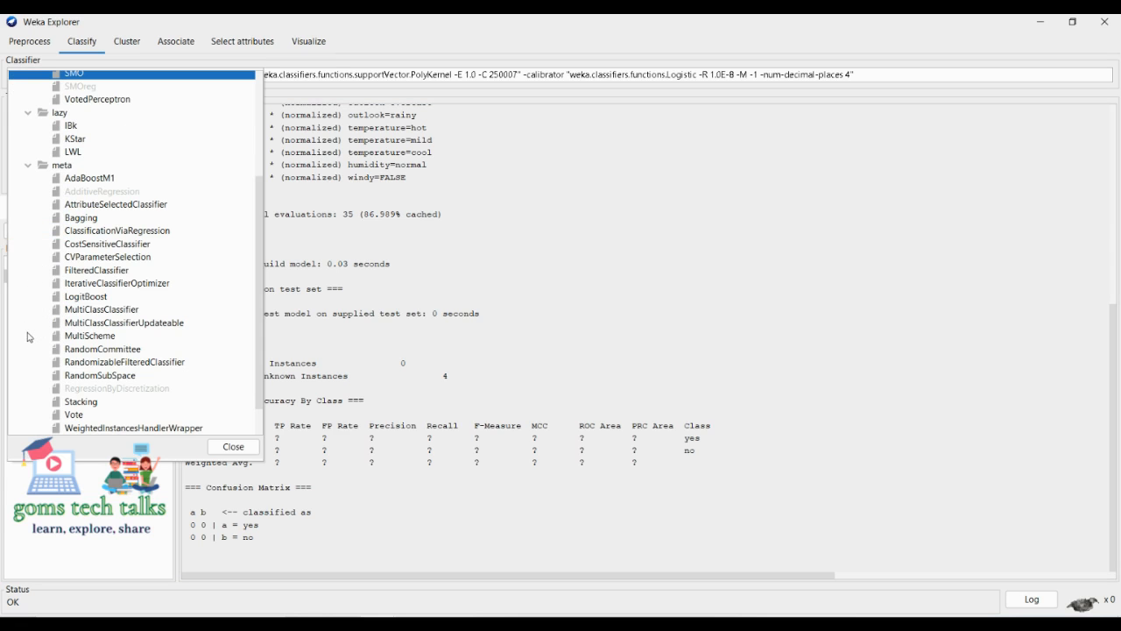
scroll("down", 3)
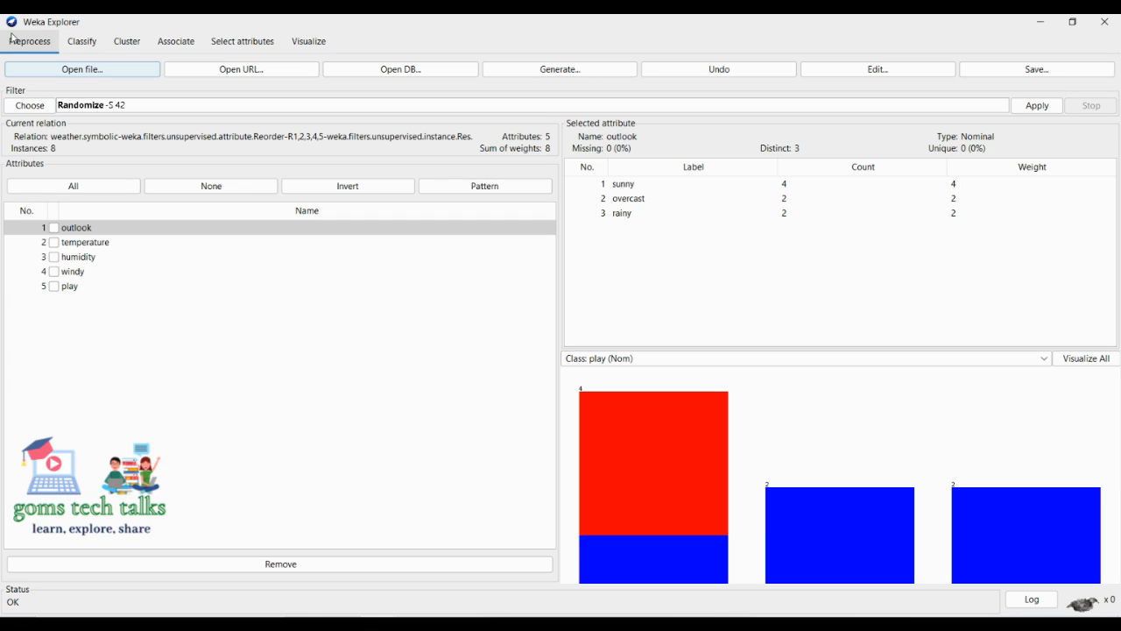
mouse_move(195, 266)
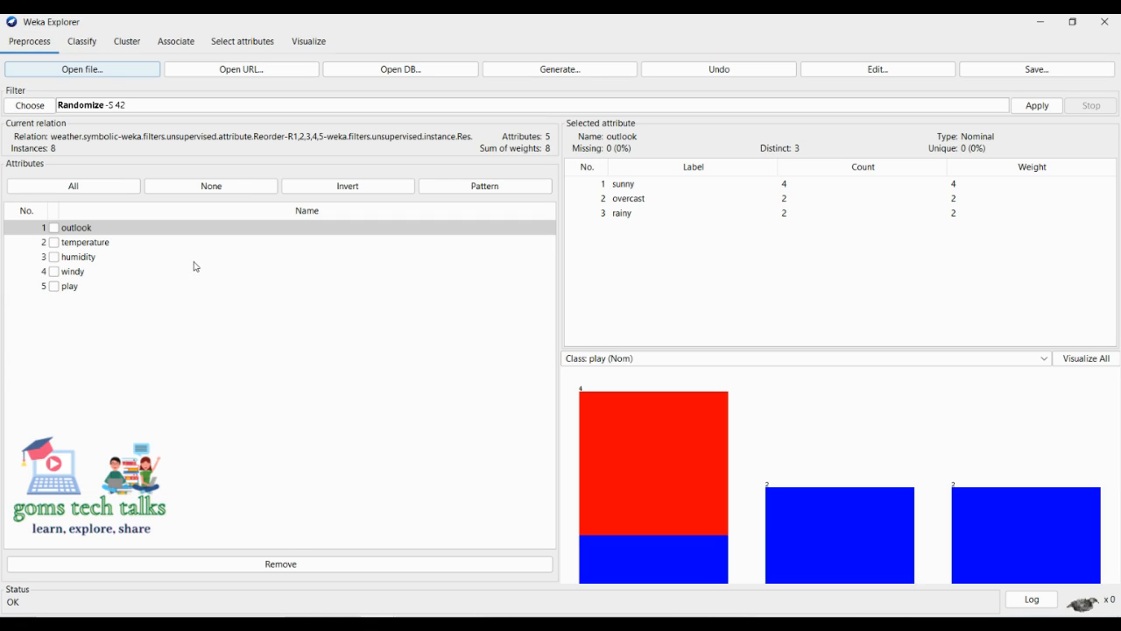
left_click(80, 41)
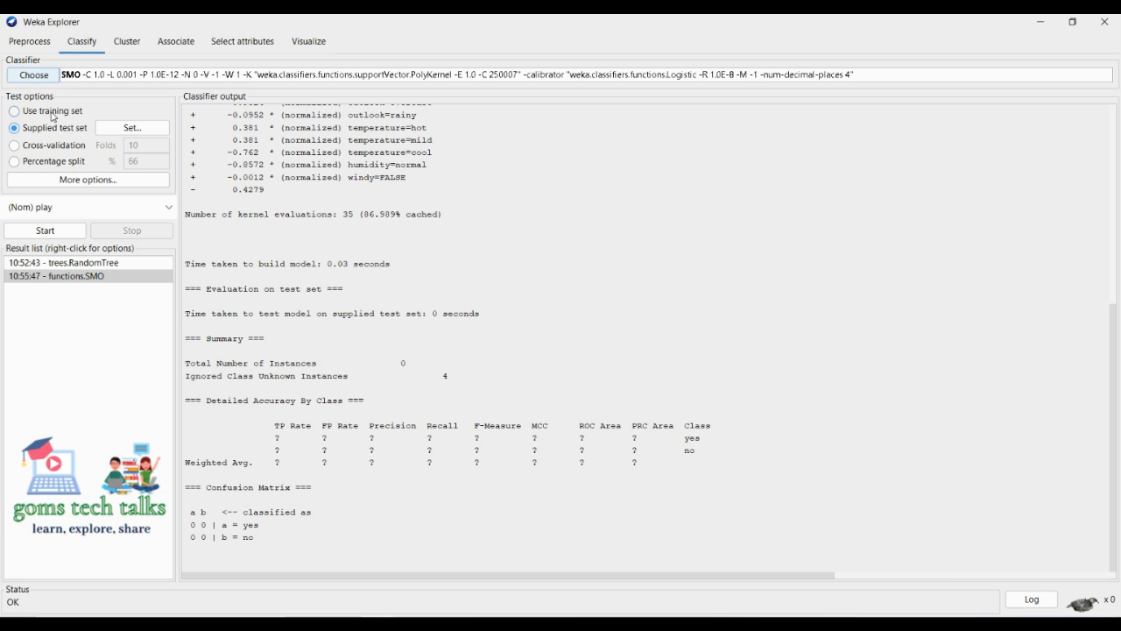
mouse_move(48, 127)
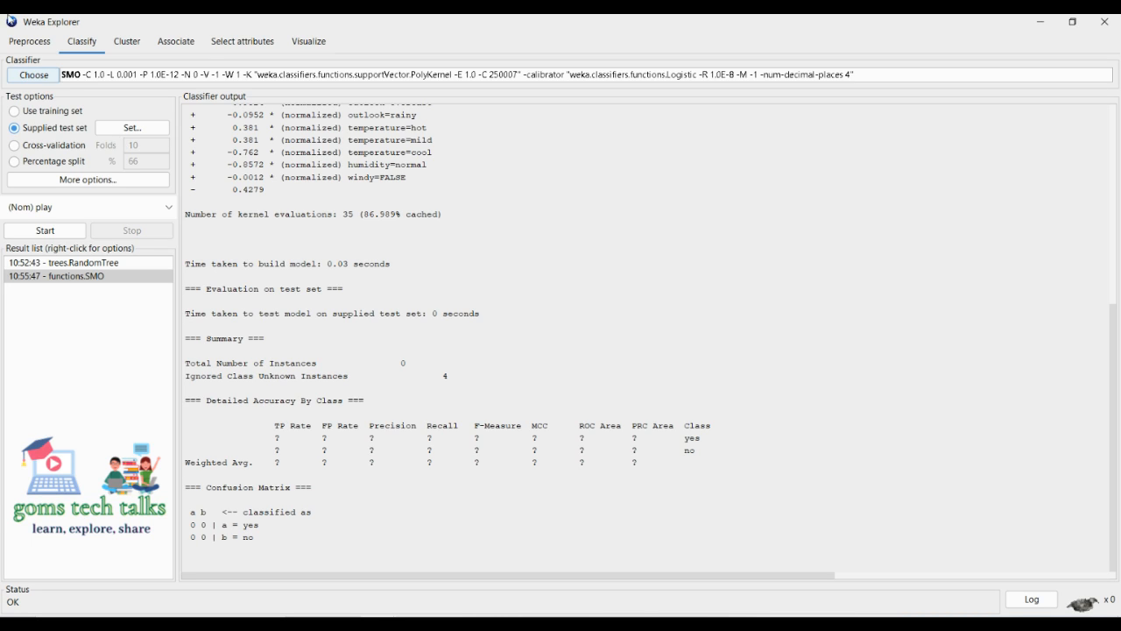
Move through the Cluster and Associate panels to the Visualize attribute plot matrix
left_click(126, 41)
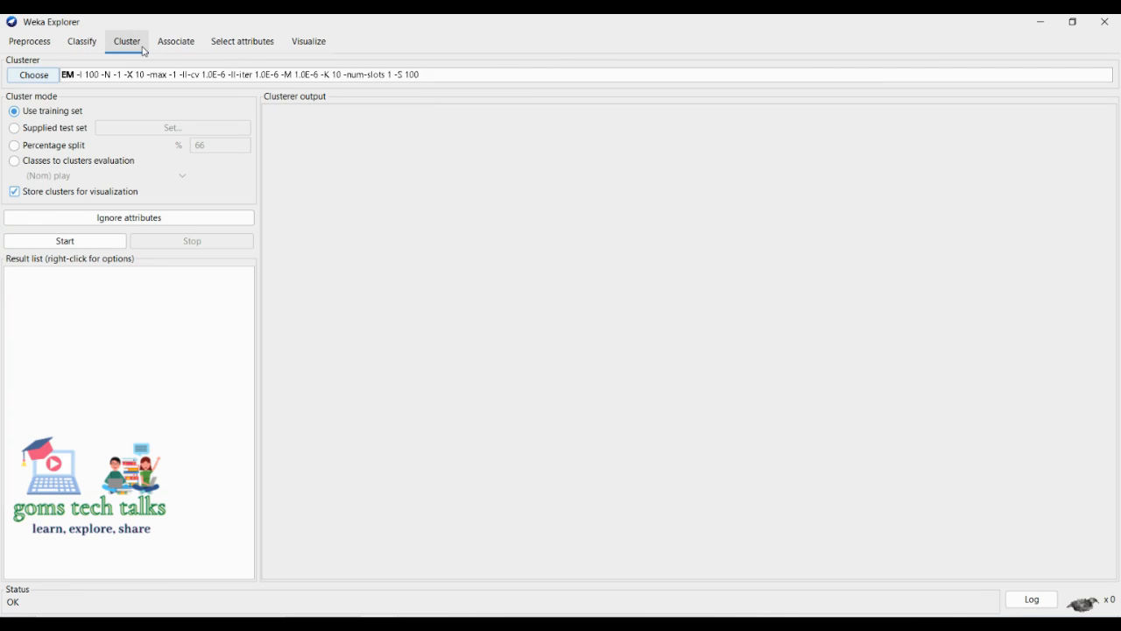
mouse_move(160, 41)
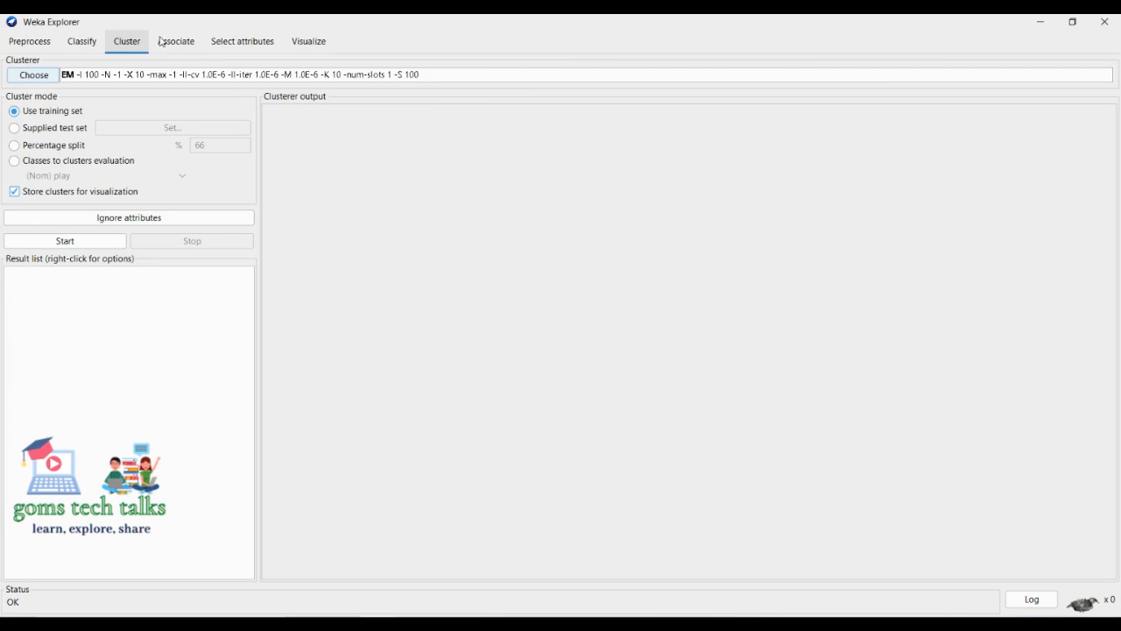
left_click(176, 41)
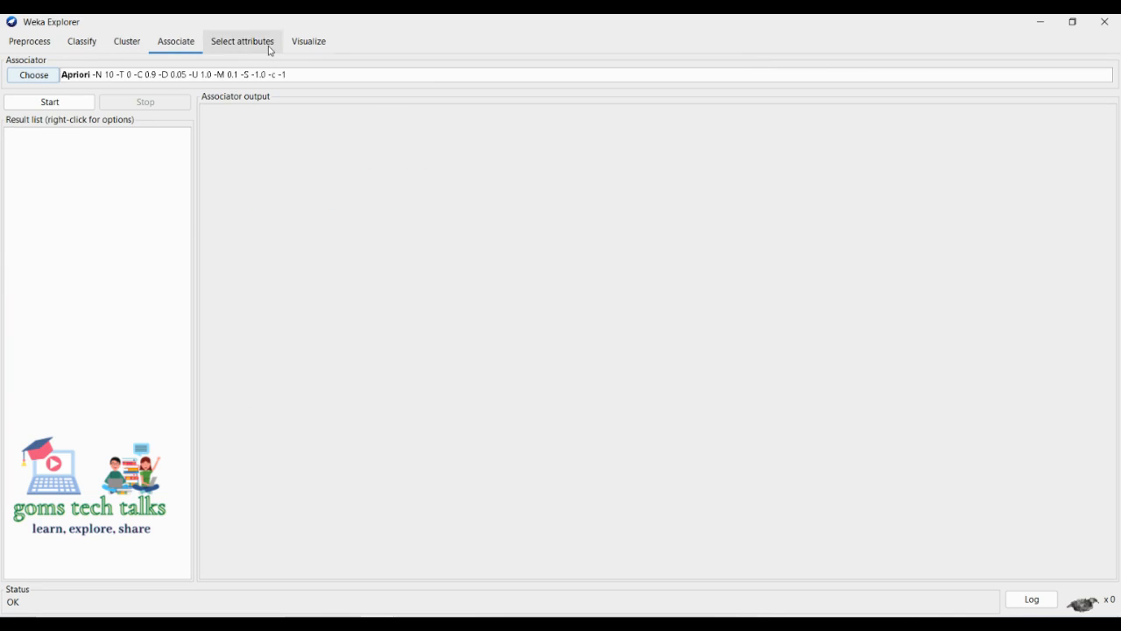
left_click(308, 41)
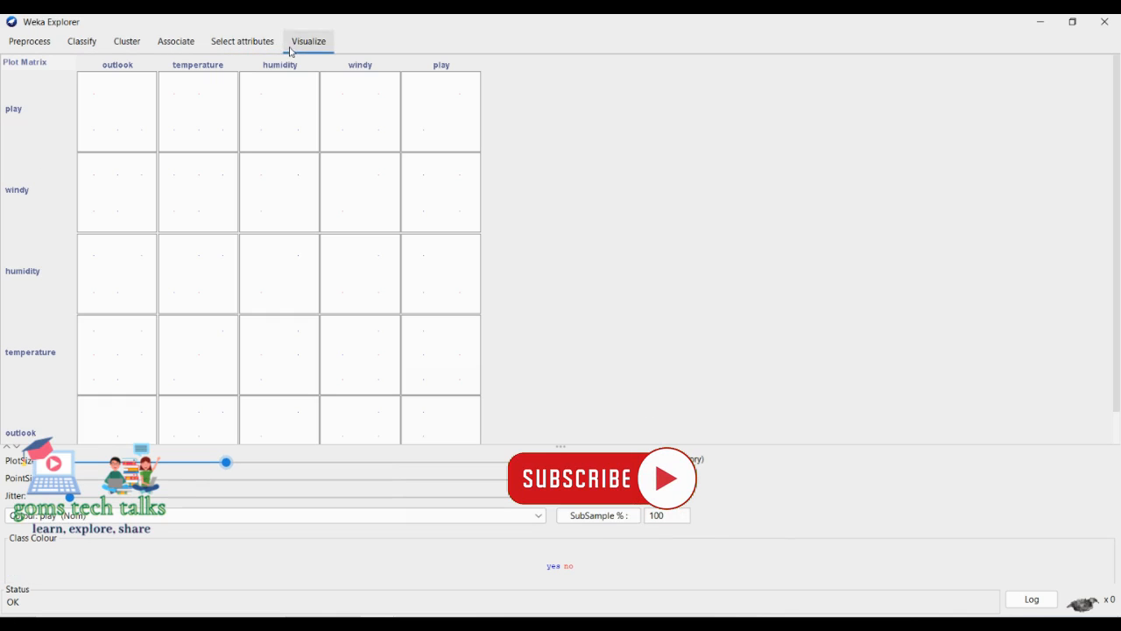